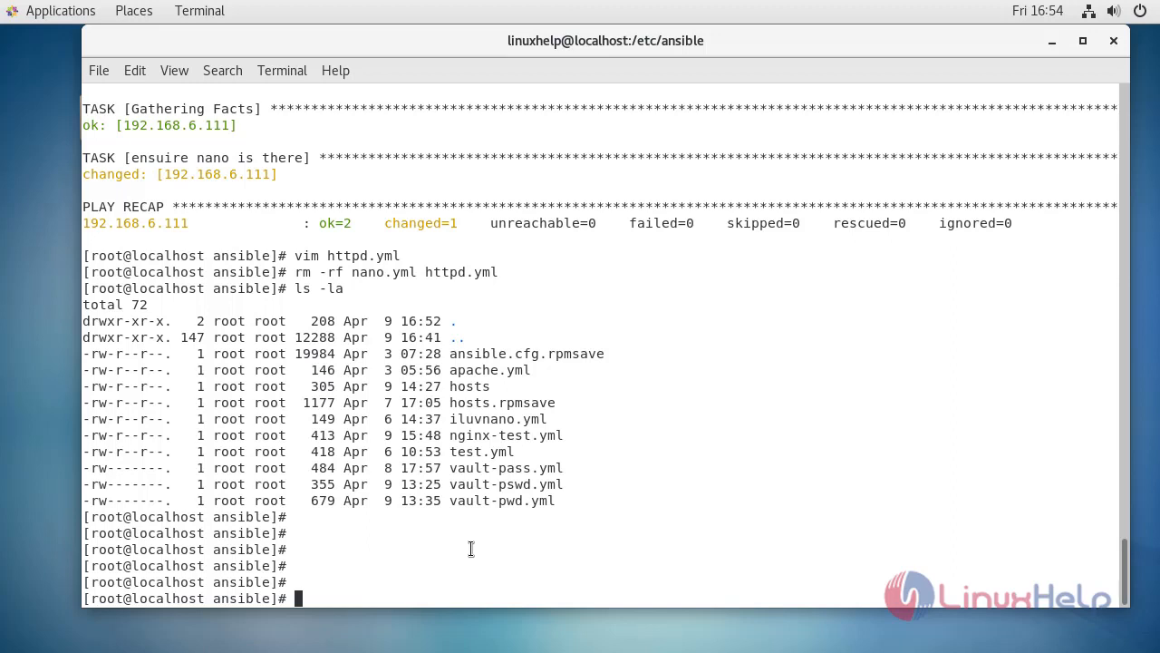
- View the hosts inventory file in vim and quit back to the shell
text(vim)
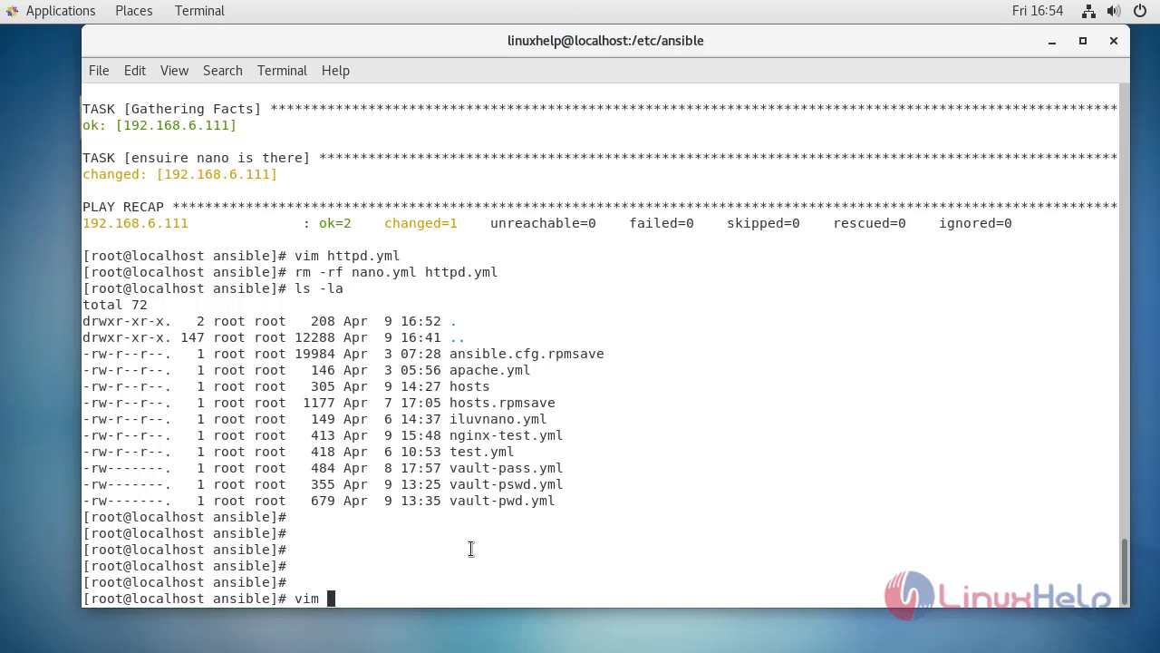
text(hosts)
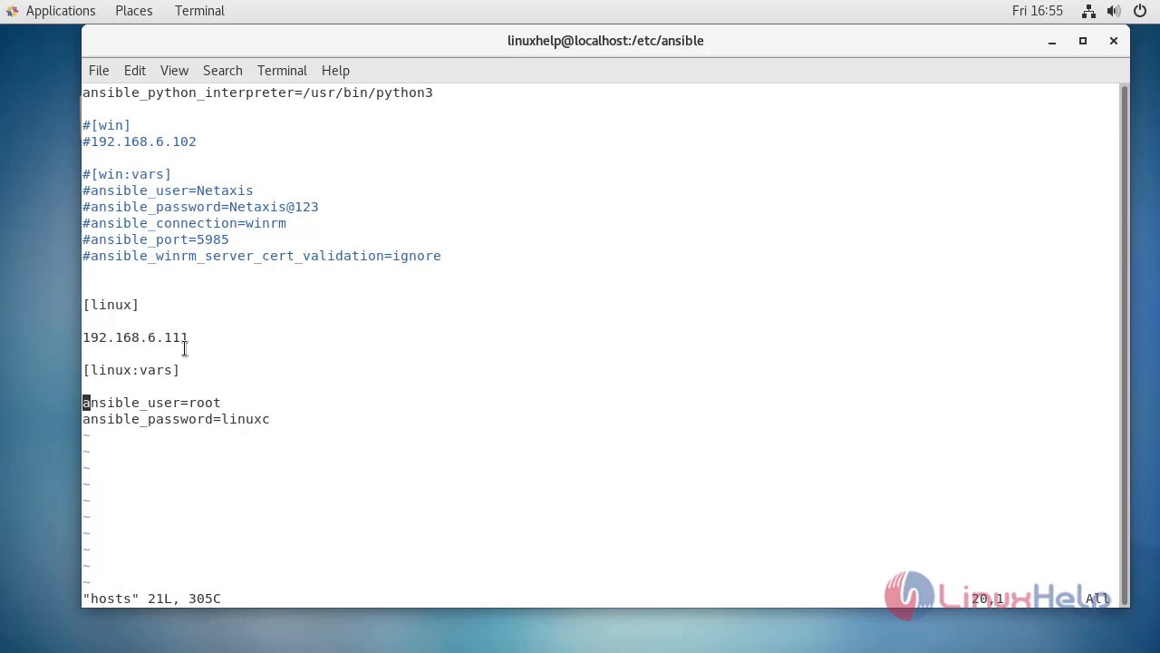
text(:q)
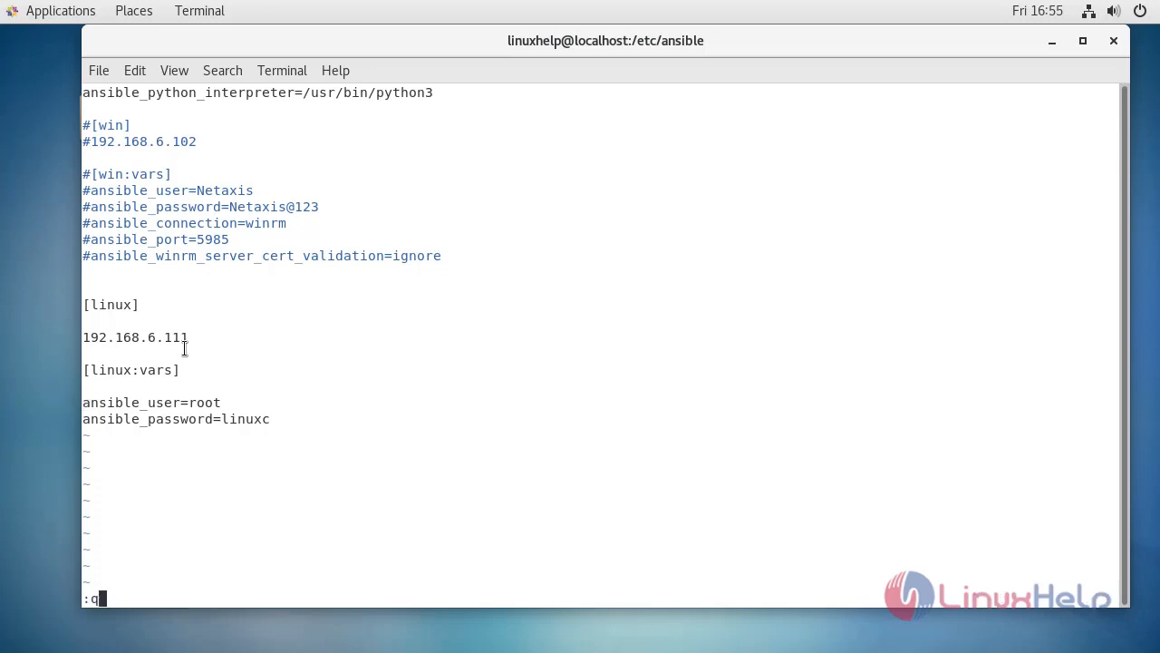
key(Return)
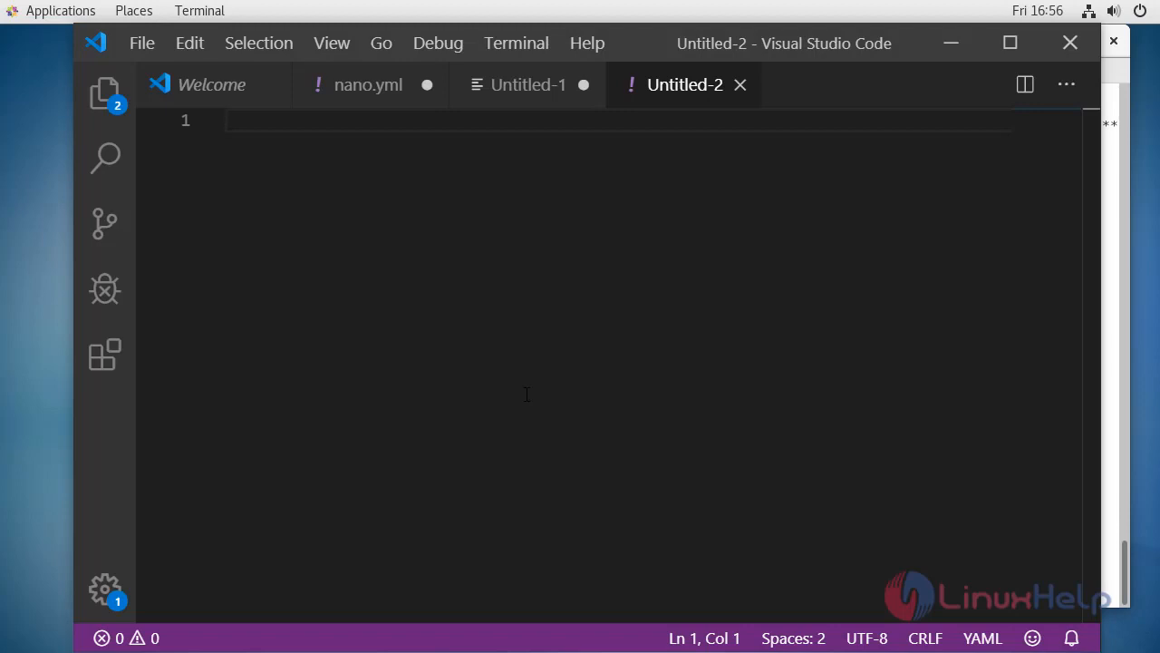
- Type the '---' document marker and the play line '- name: httpd is there'
text(---)
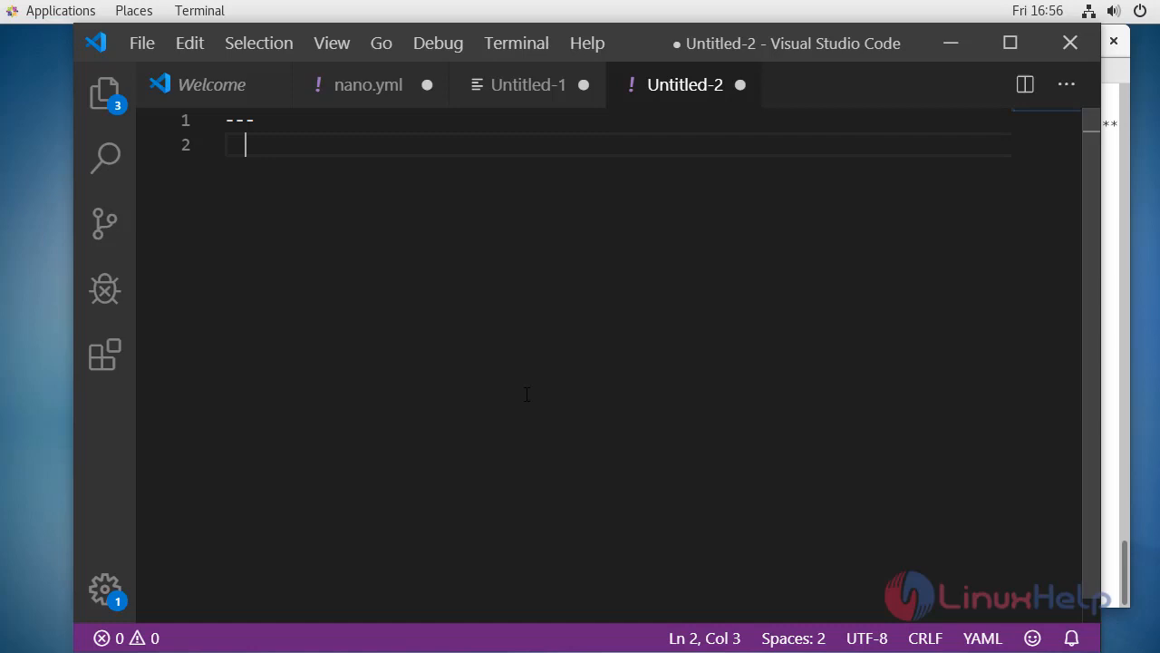
text(-name)
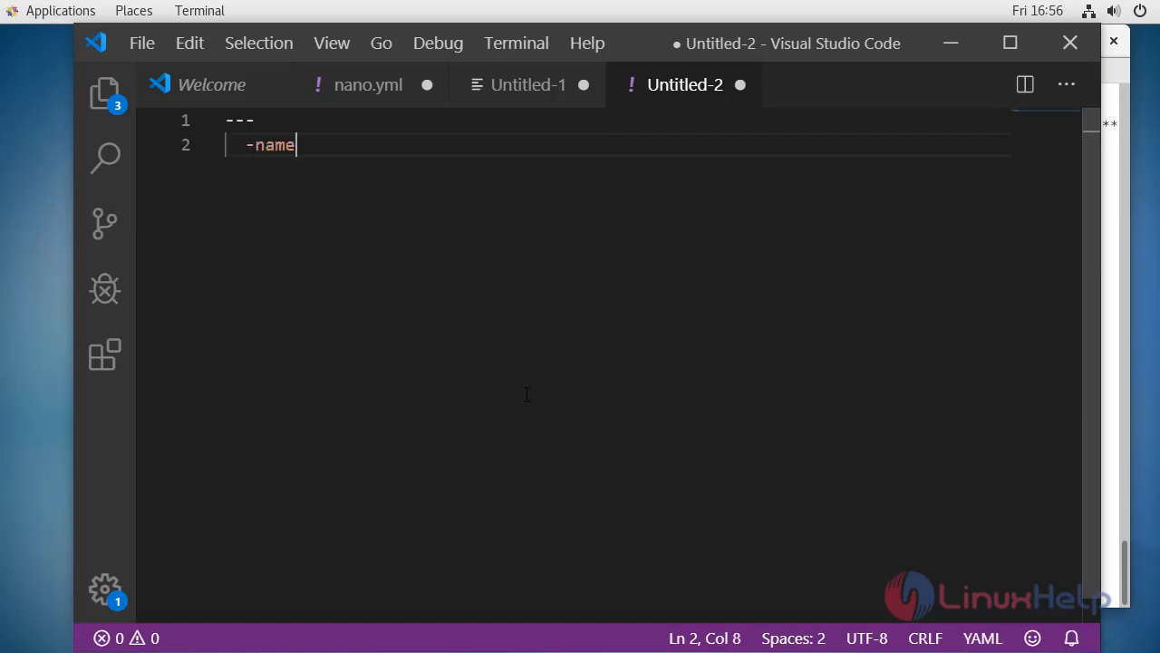
key(BackSpace)
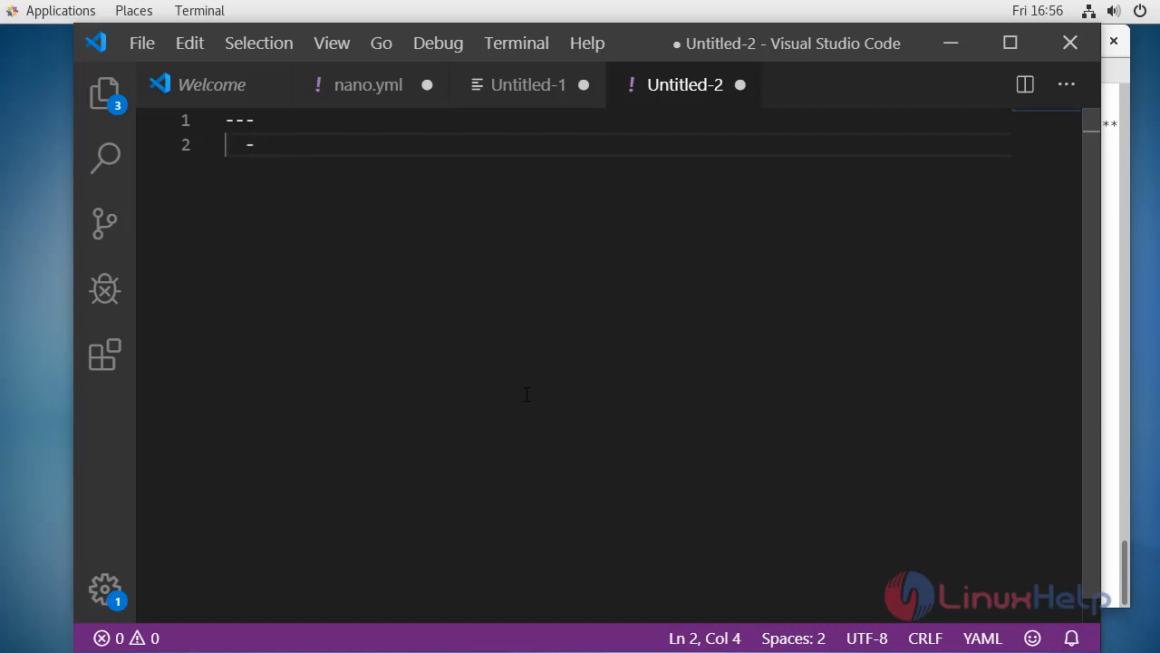
text(name)
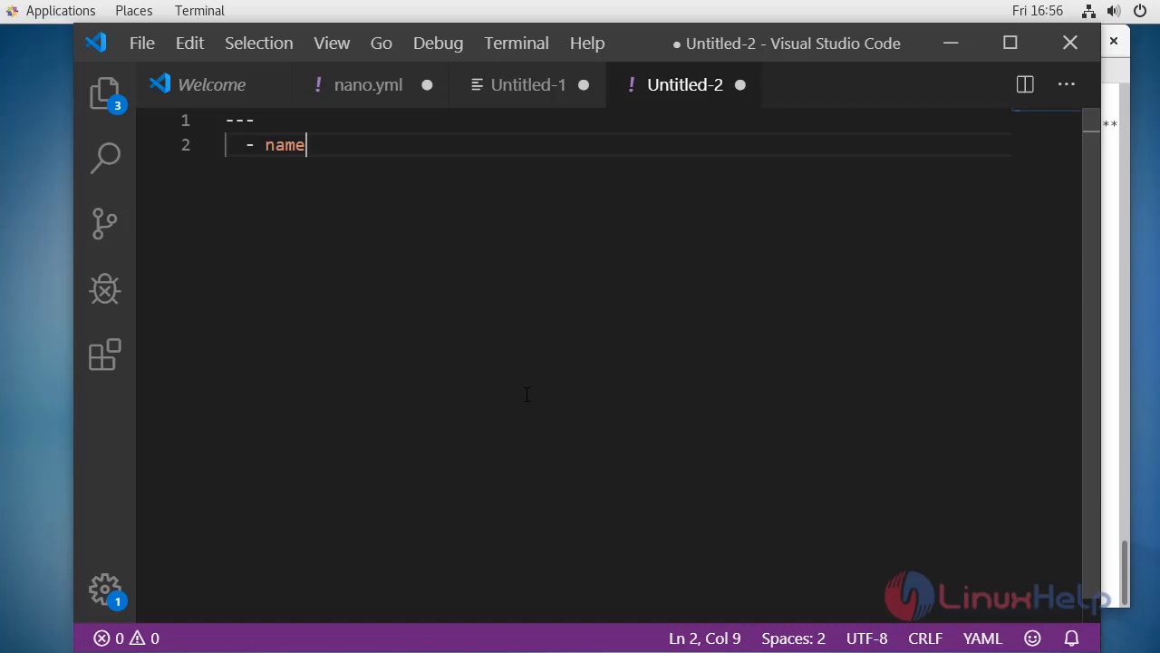
text(:)
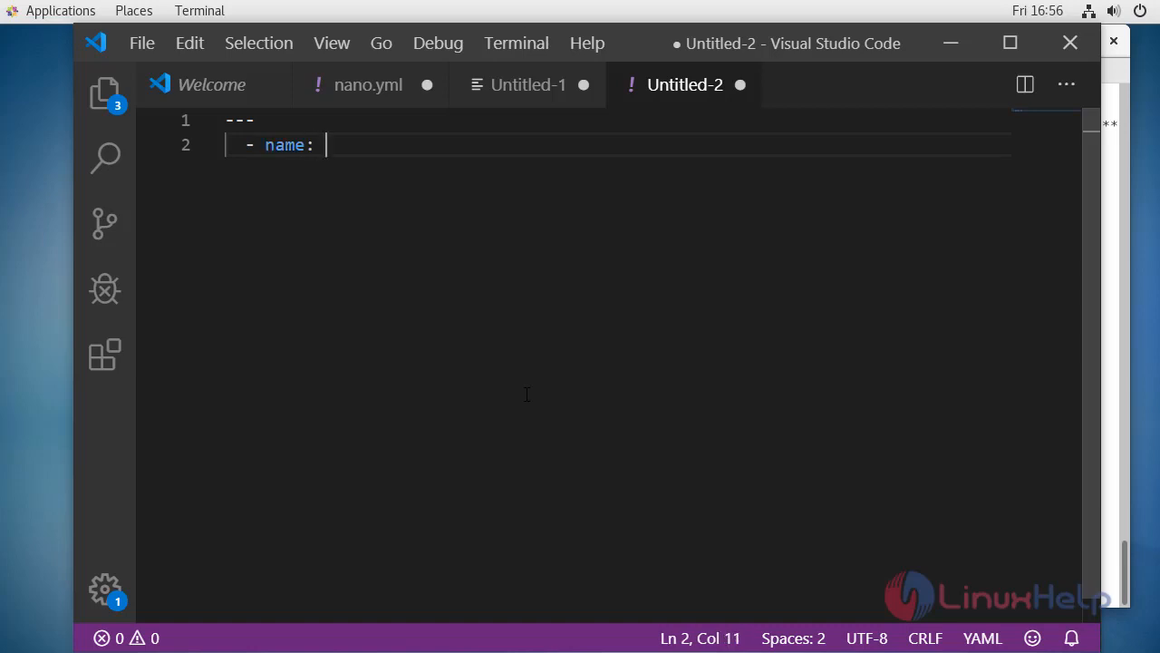
text(httpd)
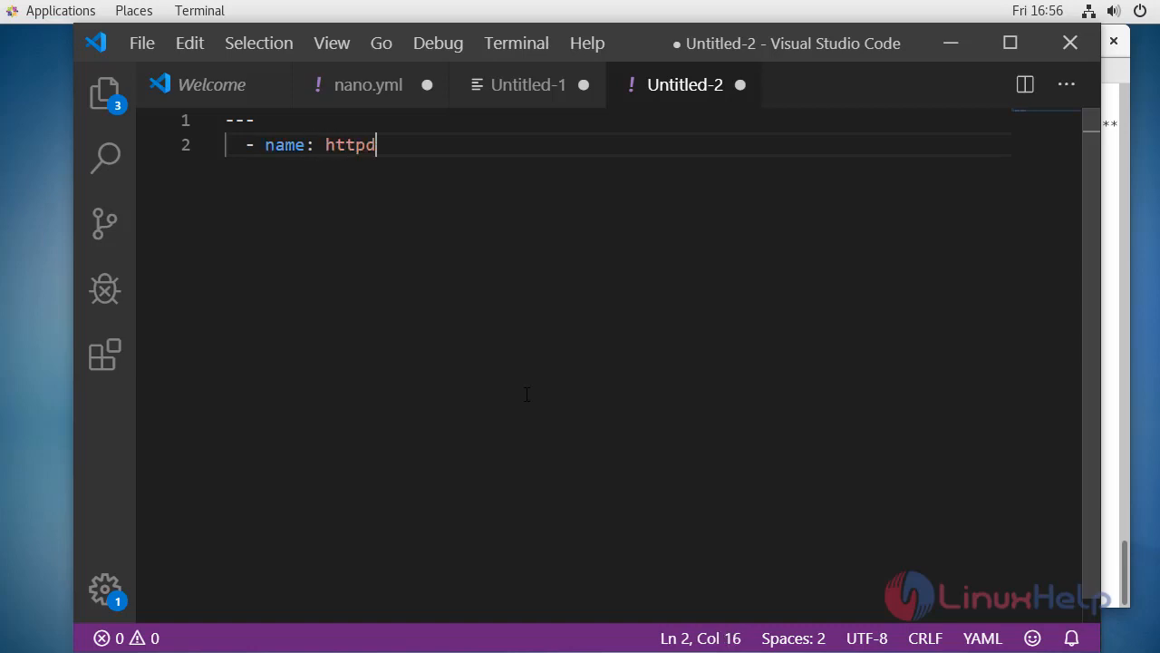
text(is)
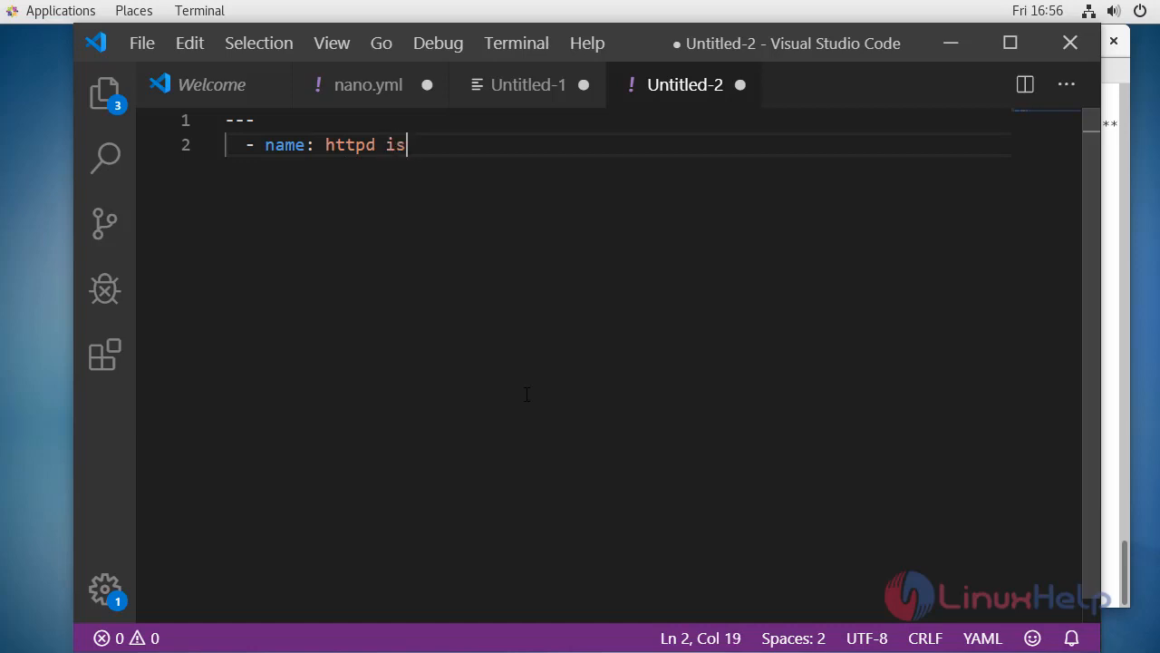
text(th)
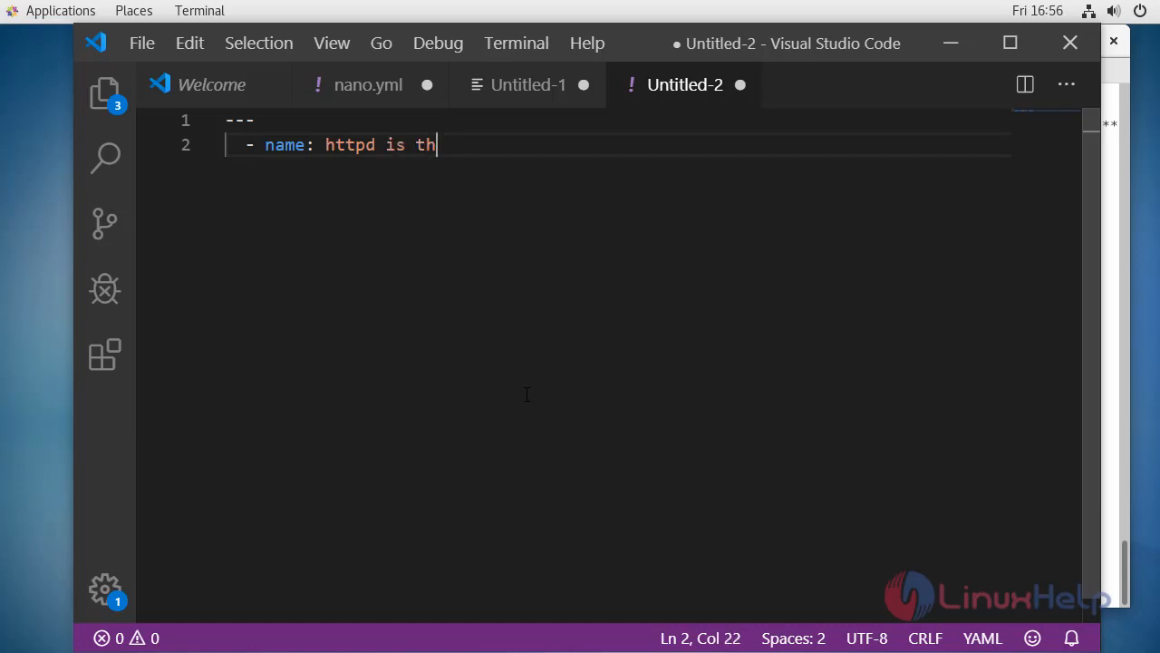
text(ere)
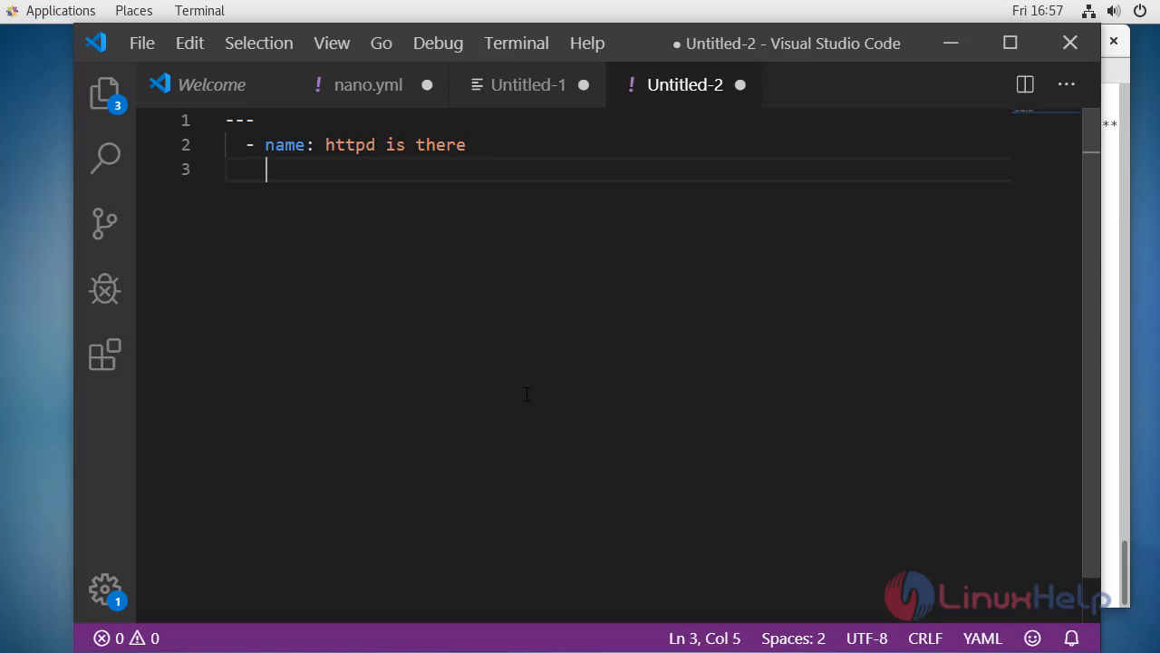
- Add 'hosts: linux' and a 'task:' section line to the play
text(hpo)
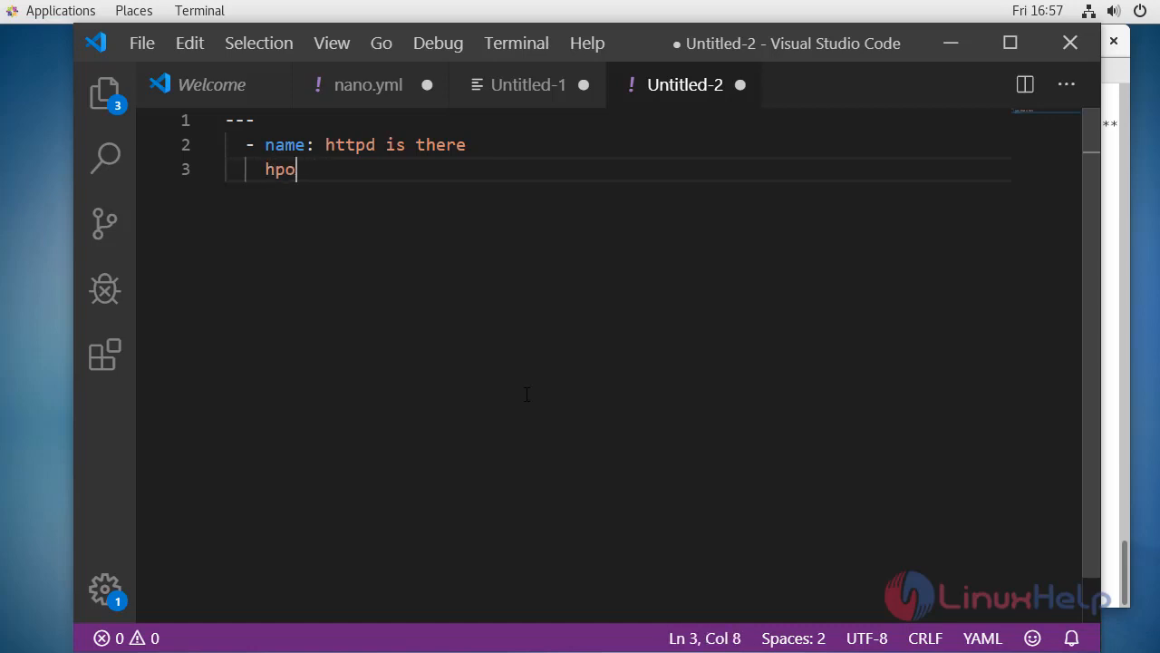
text(osts:)
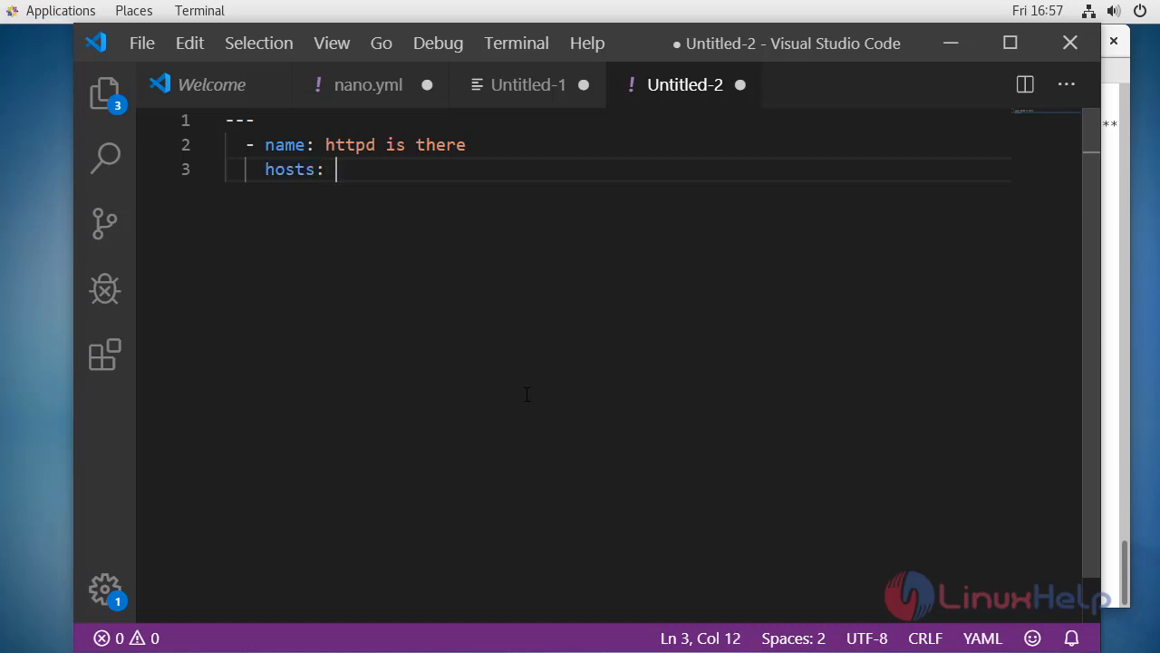
text(l)
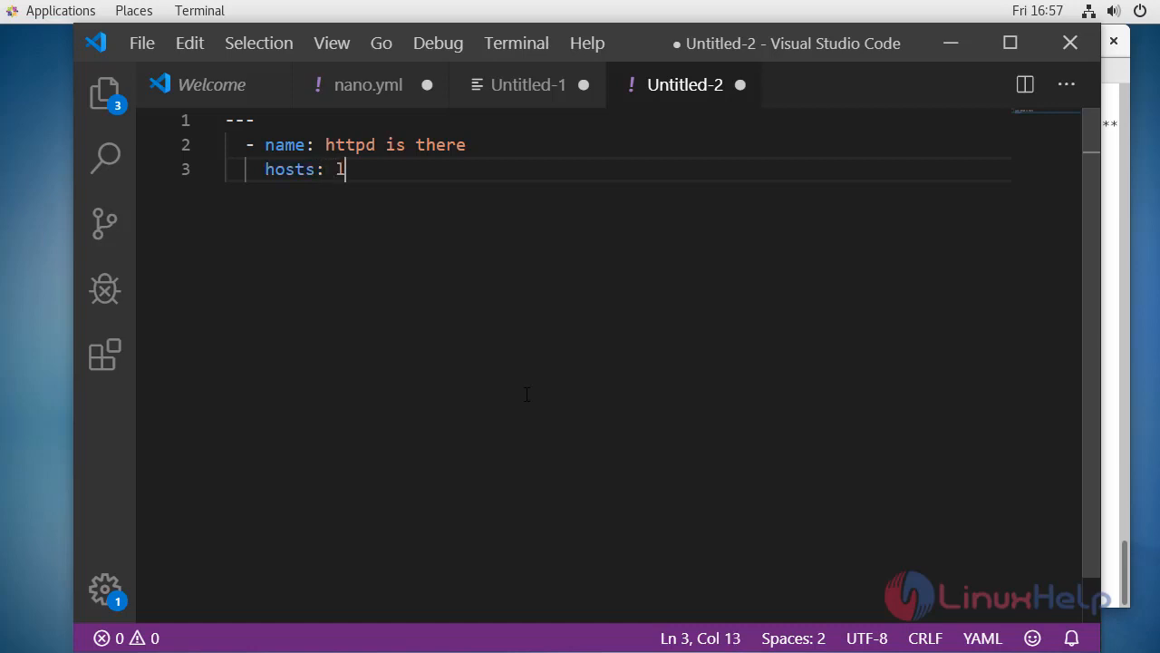
text(inux)
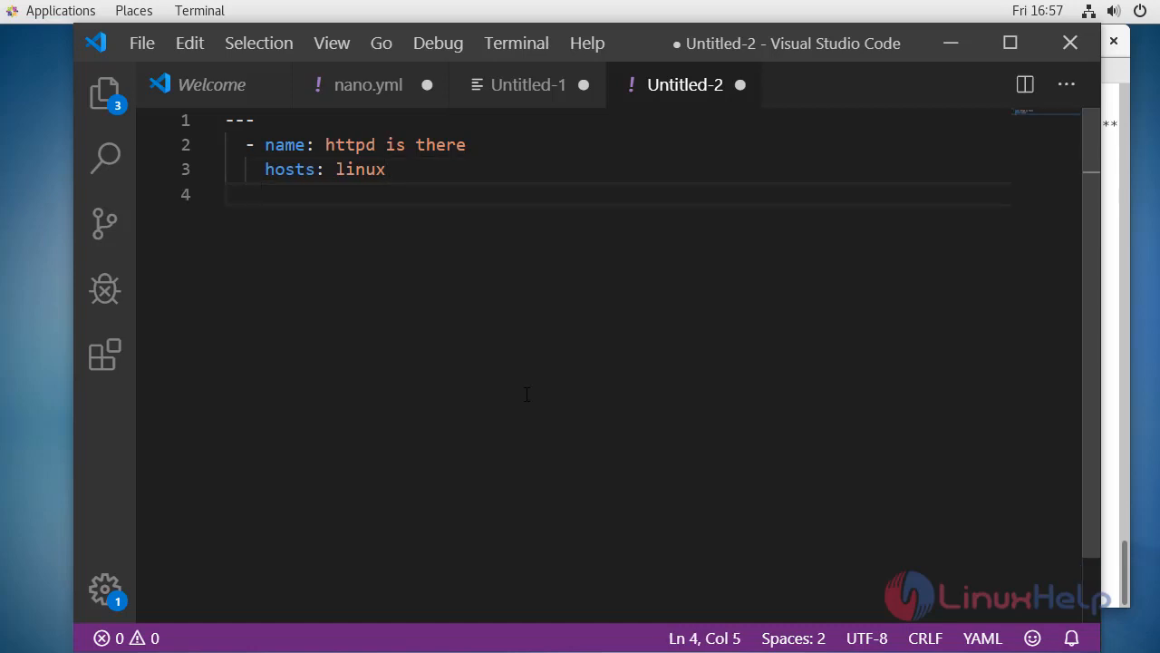
text(task)
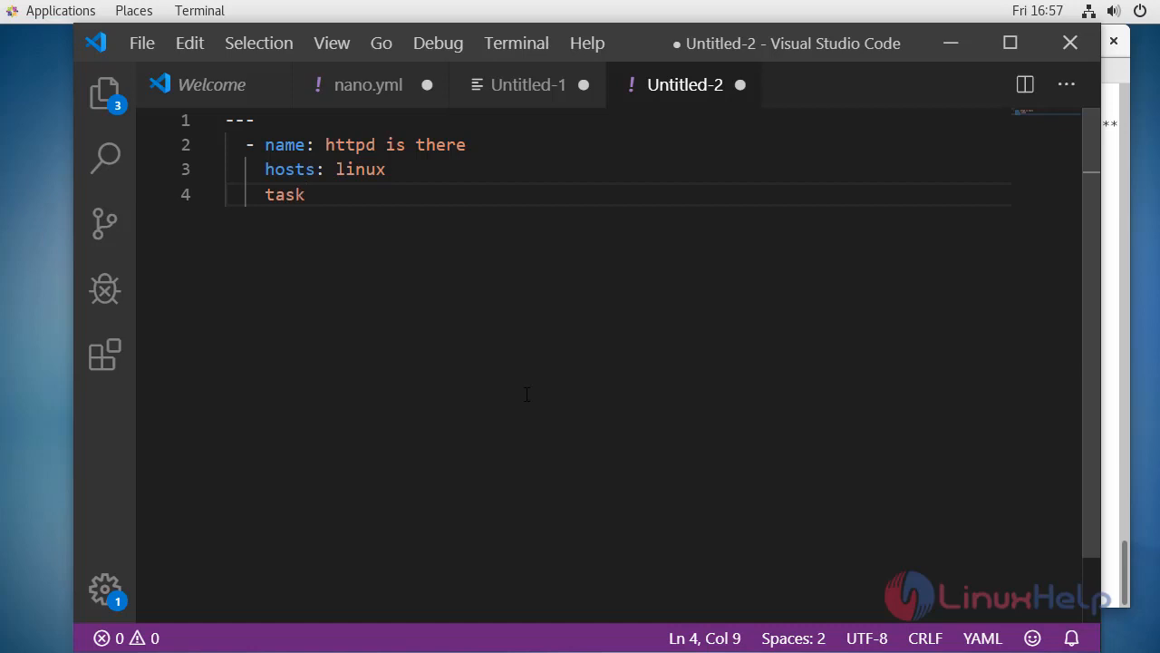
text(:)
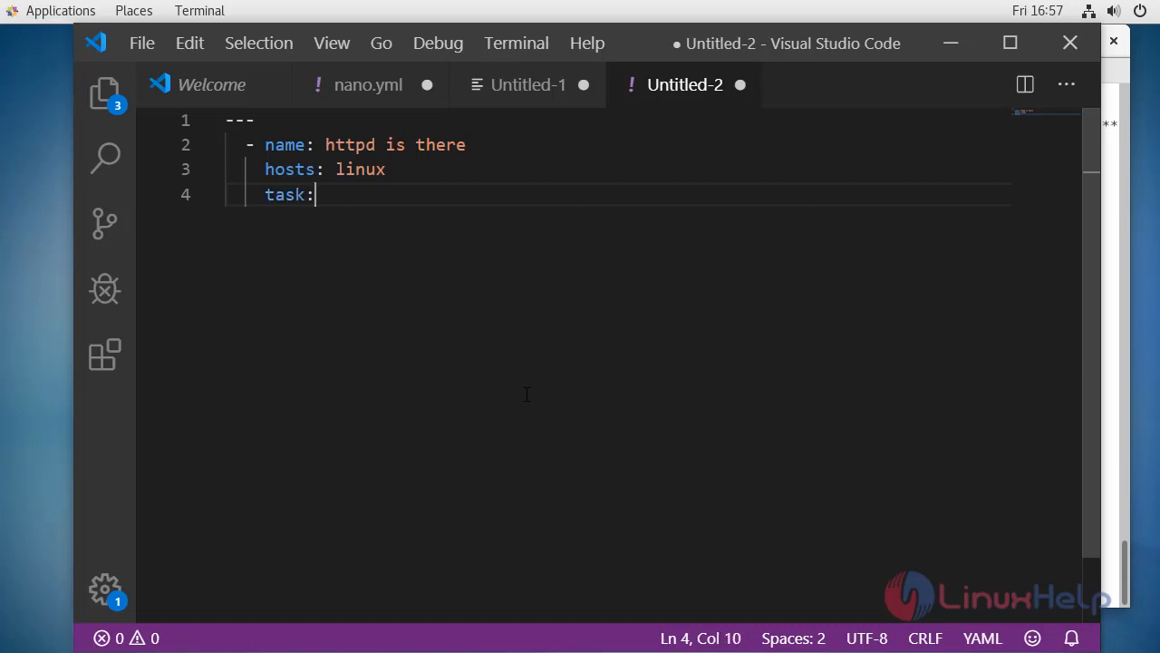
- Add the first task '- name: ensure httpd is installed'
key(Enter)
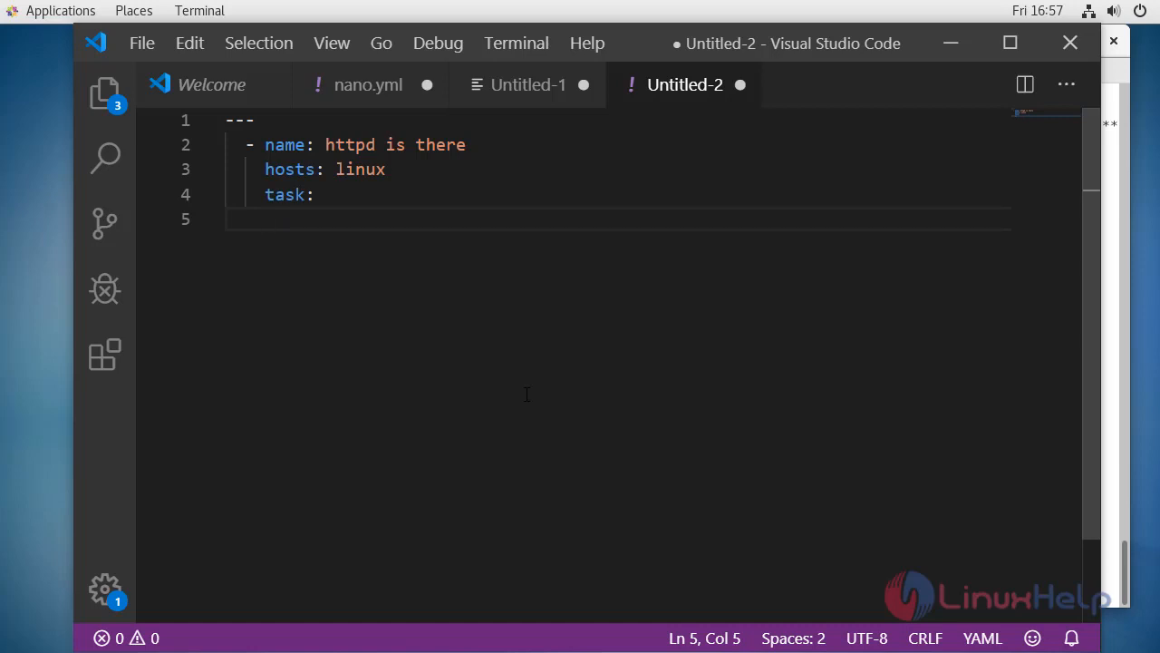
text(-nam)
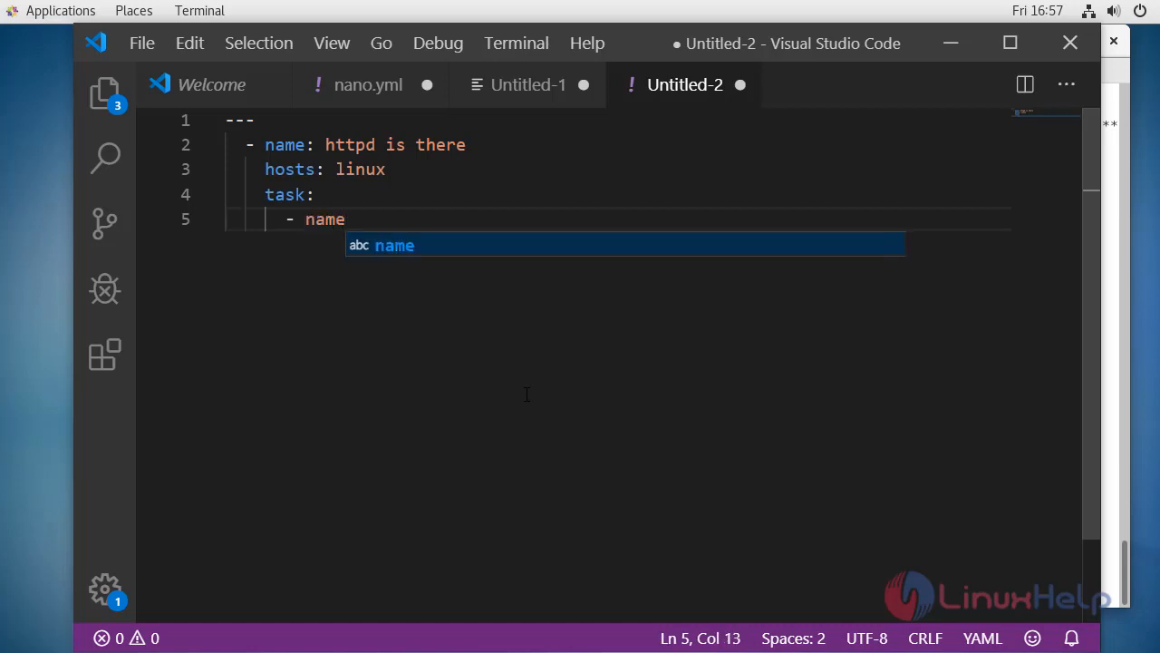
text(:)
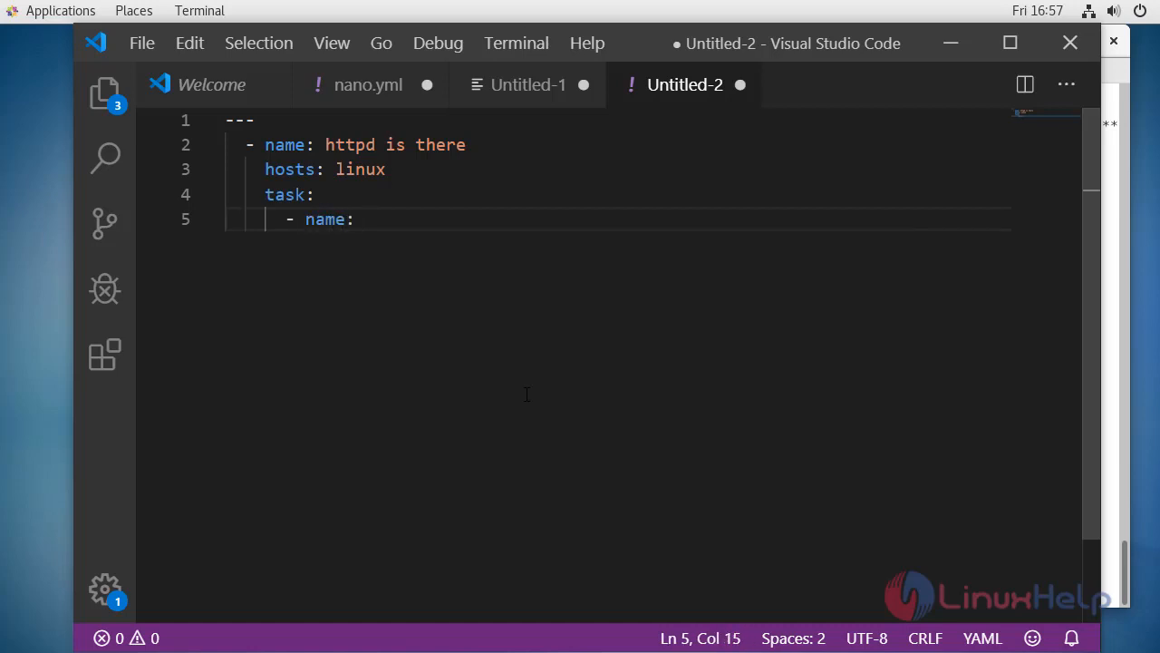
text(ensure)
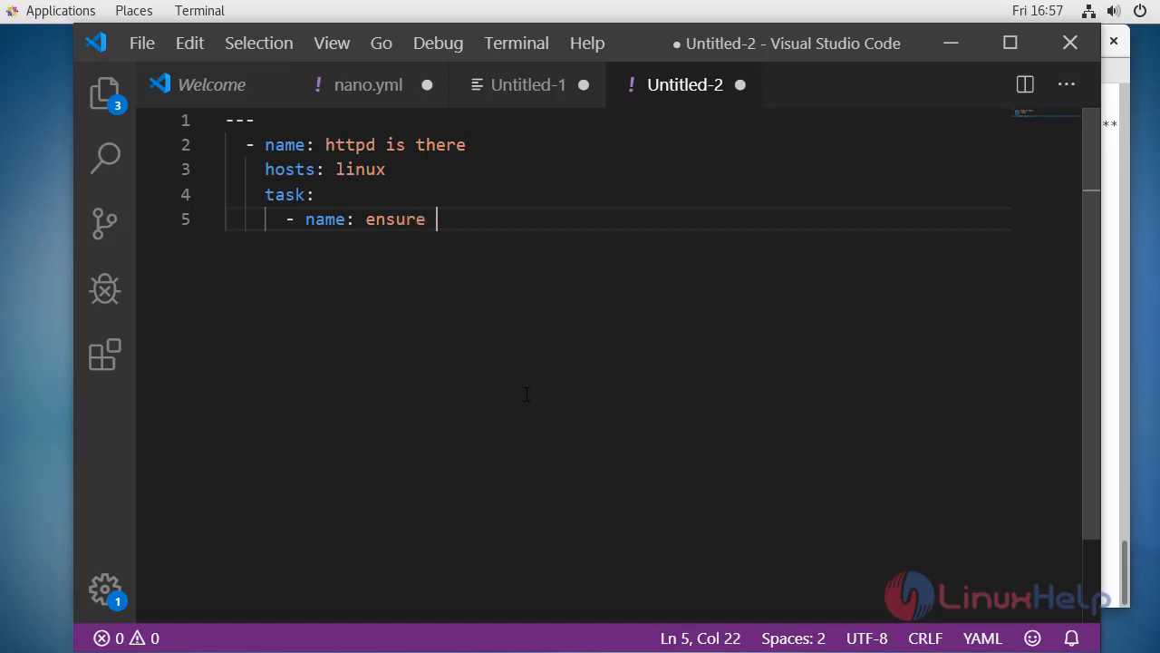
text(http)
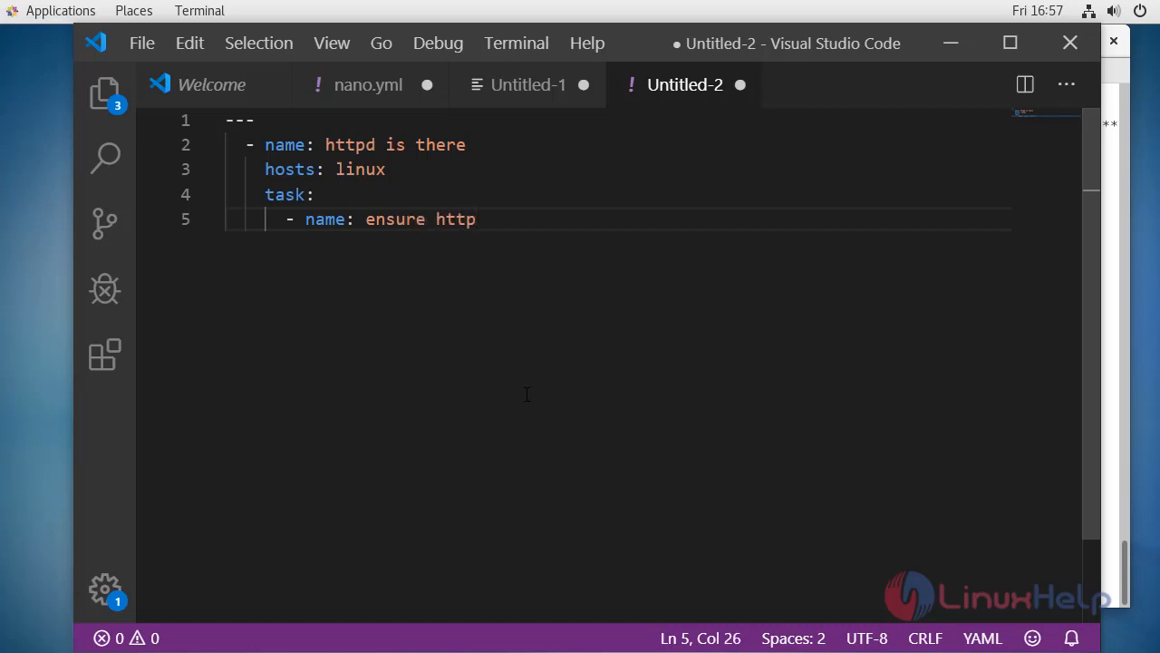
text(d is i)
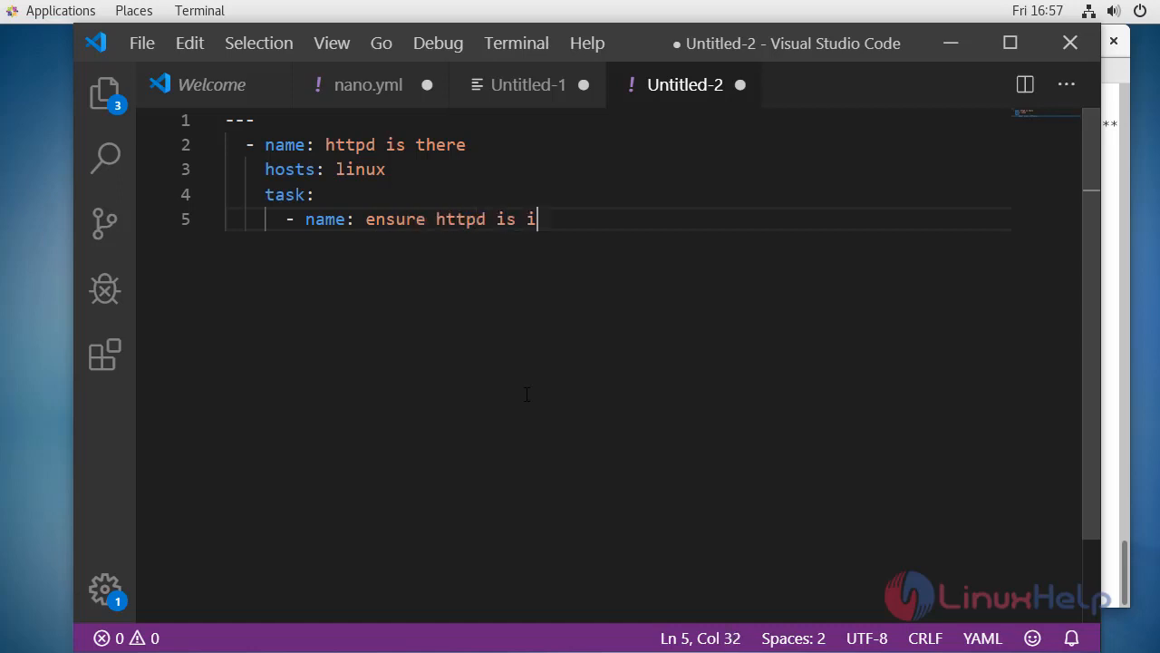
text(nstalled)
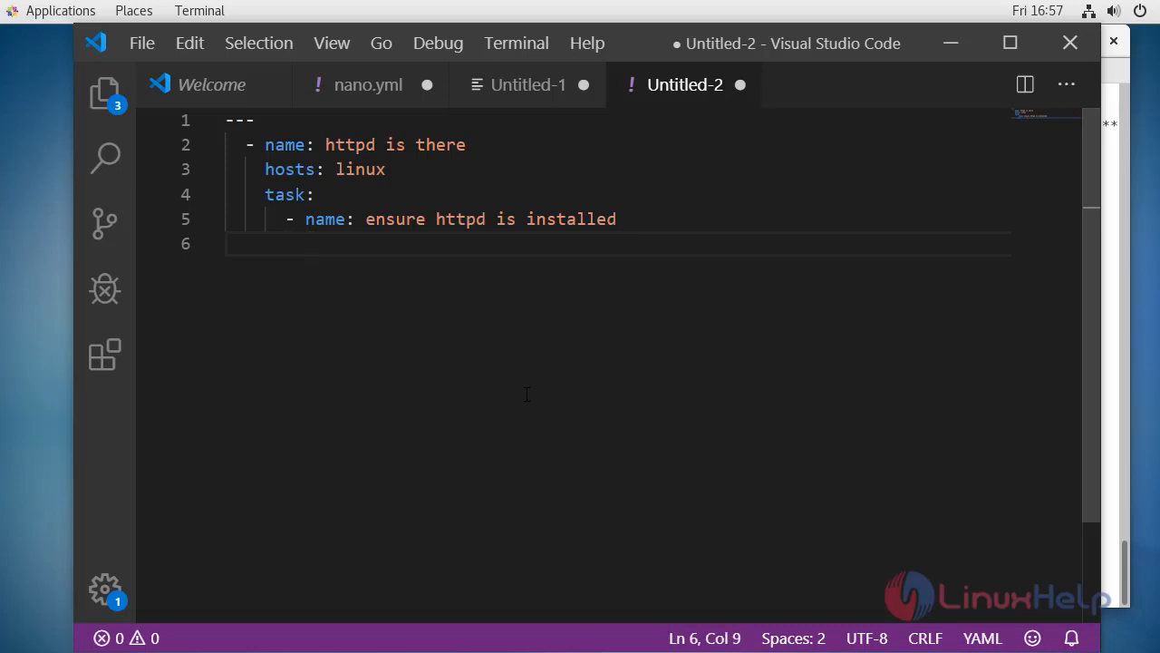
- Add a yum module block with 'name: httpd'
text(yum)
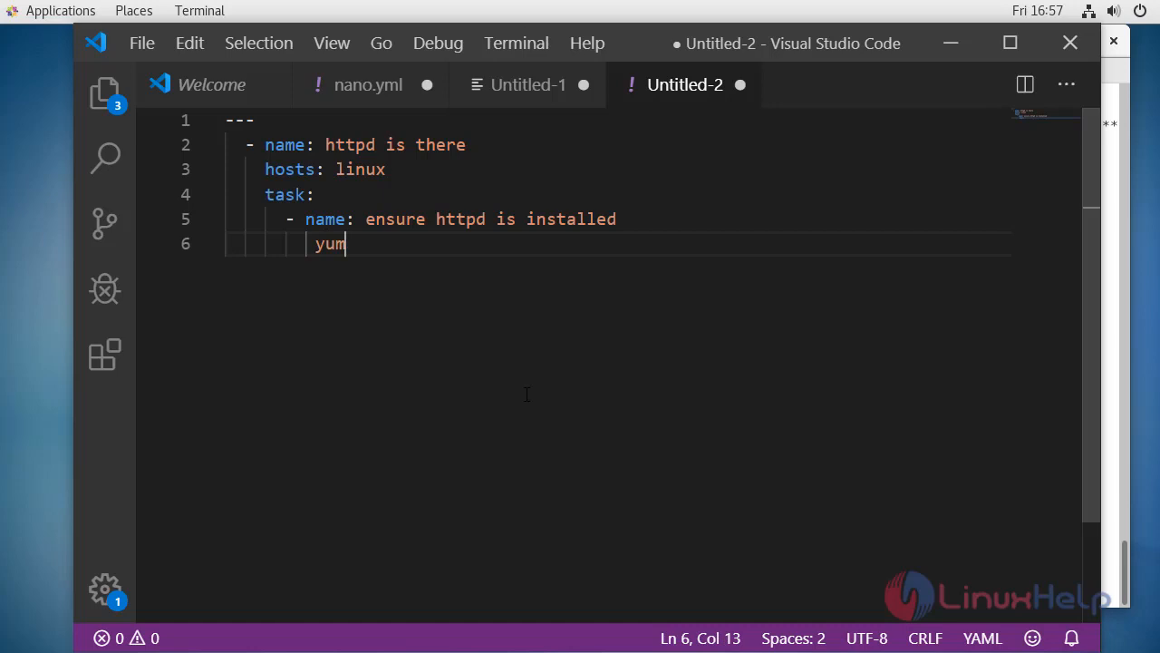
text(:)
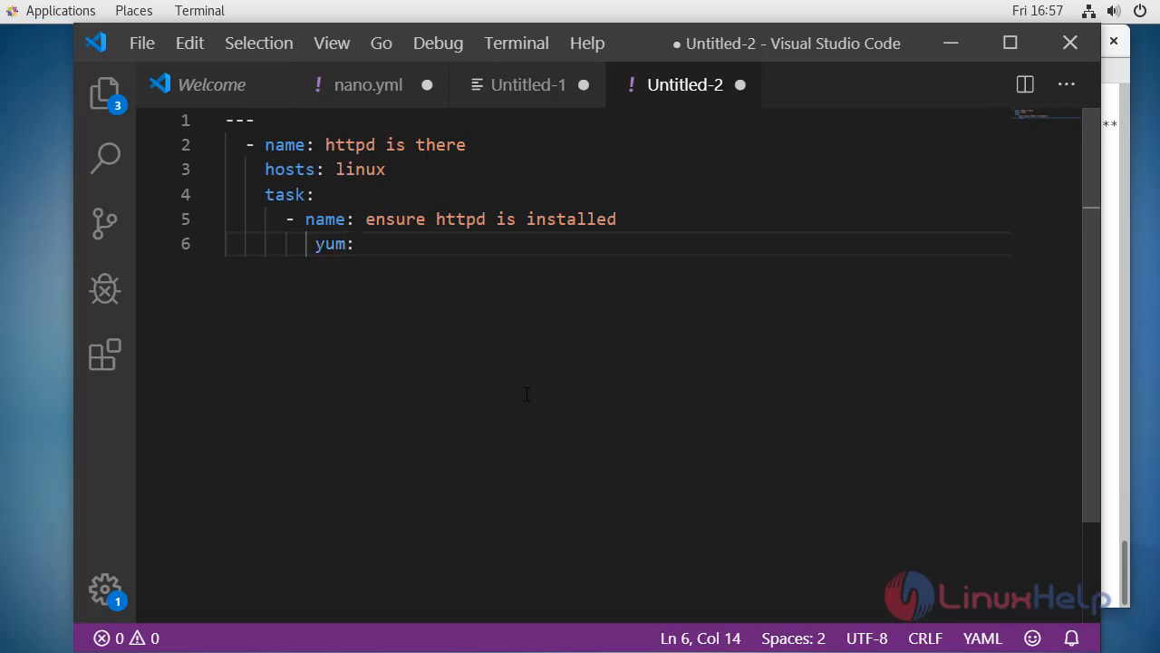
key(Enter)
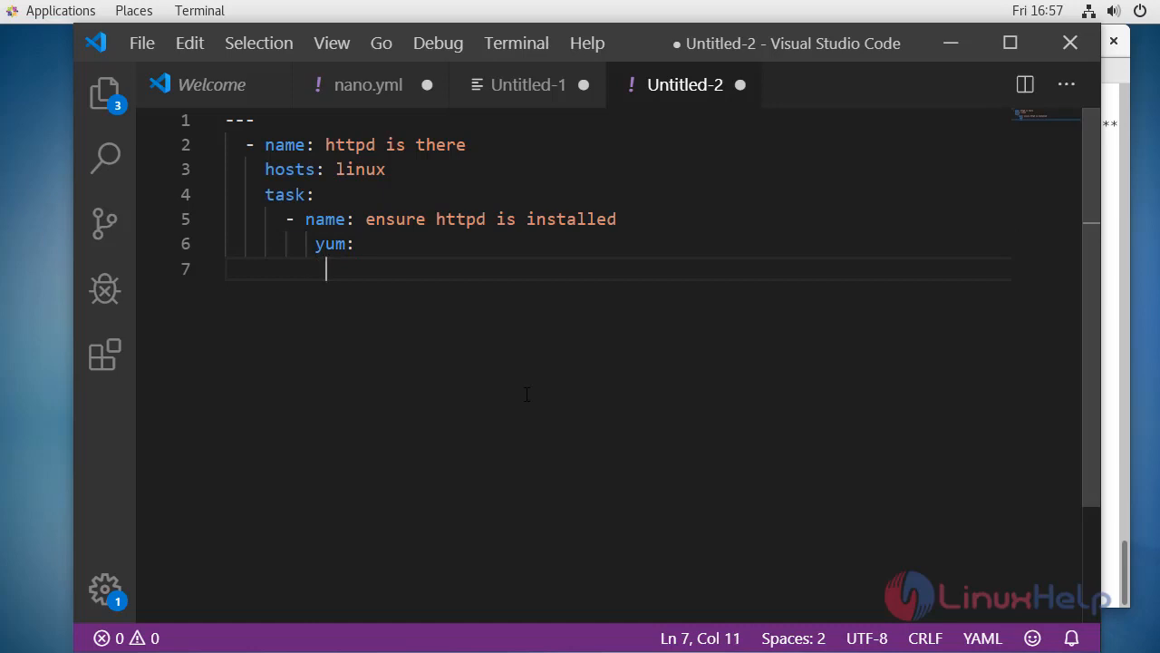
text(name)
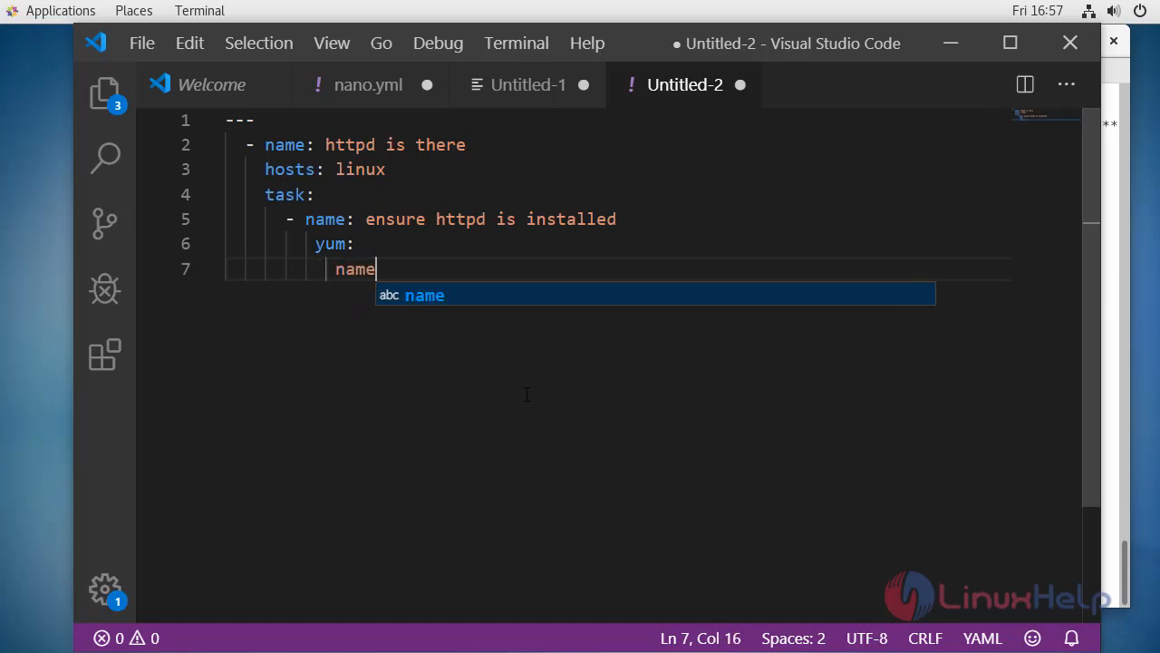
text(:)
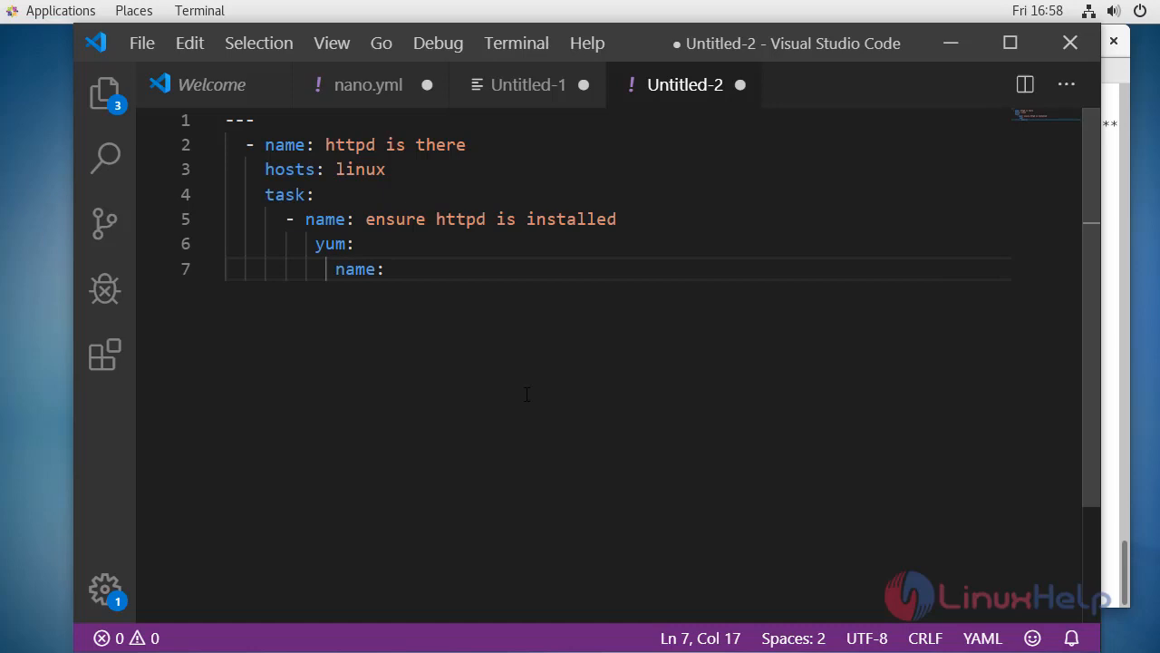
text(http)
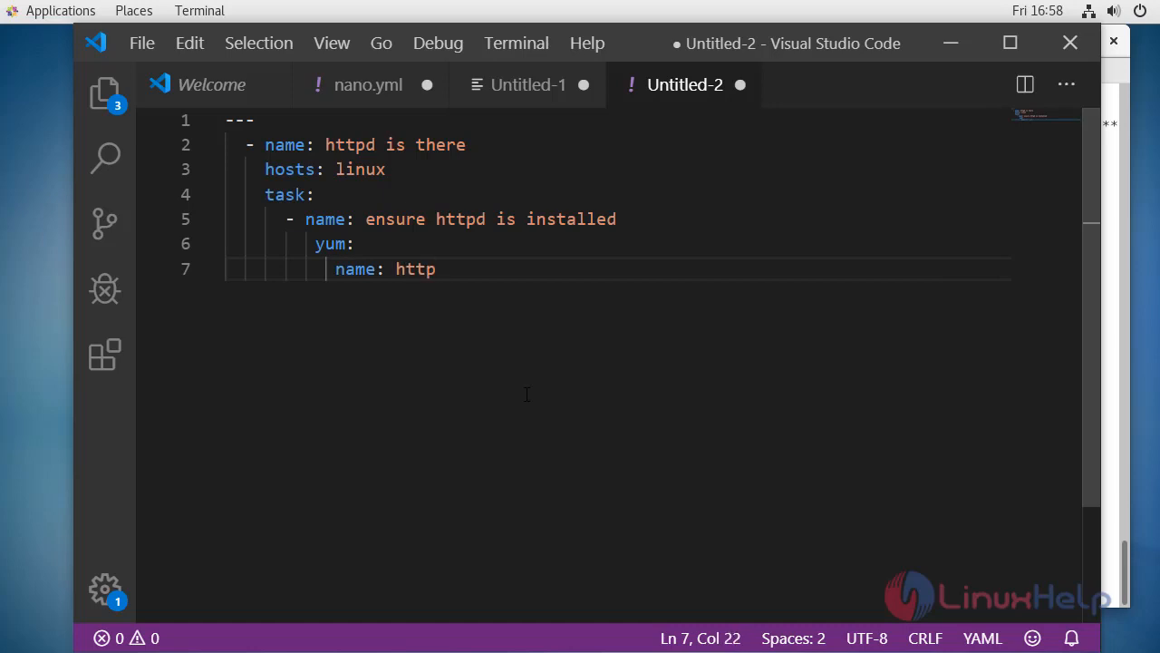
text(d)
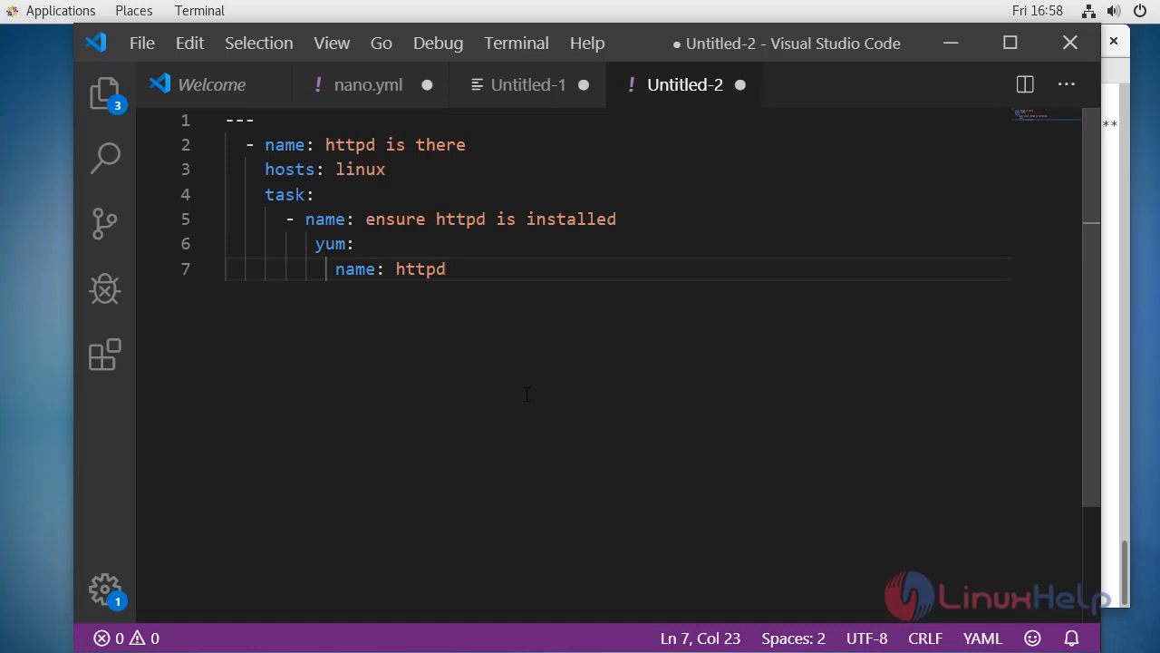
- Add 'state: latest' under yum and select all the playbook text
text(stae)
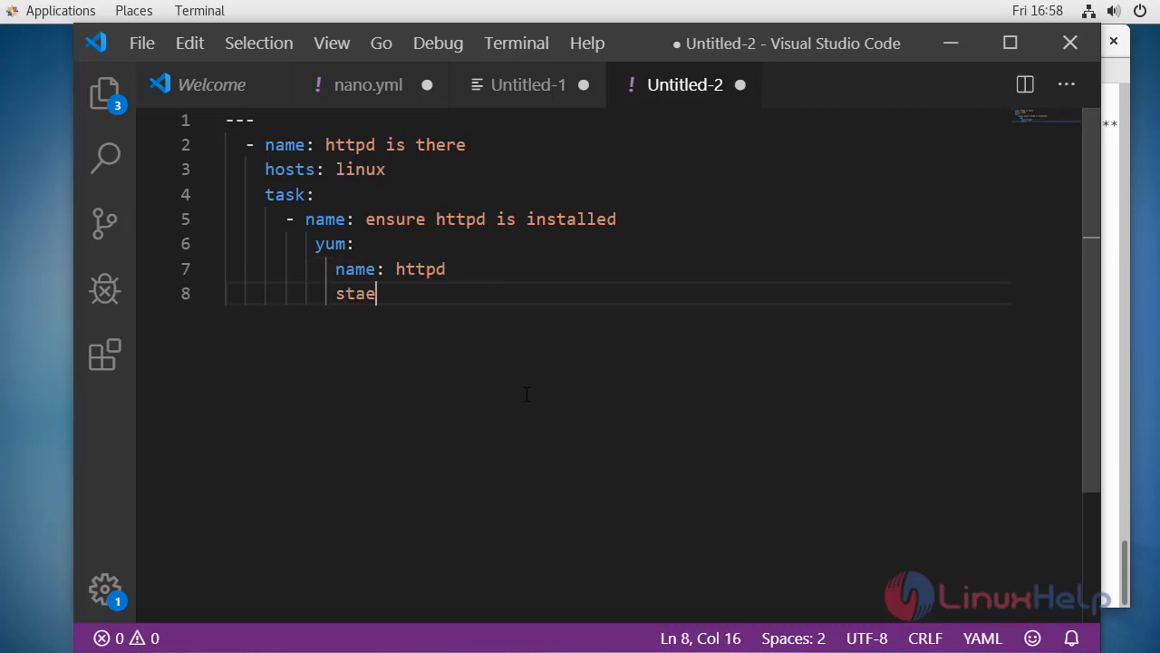
text(te)
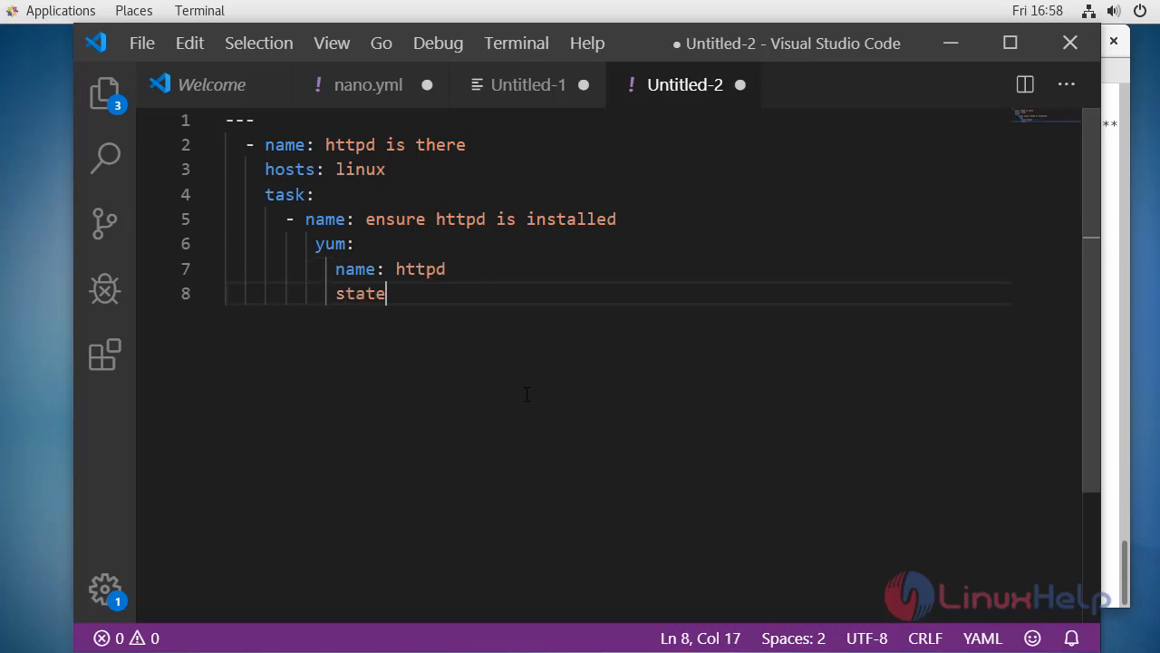
text(:)
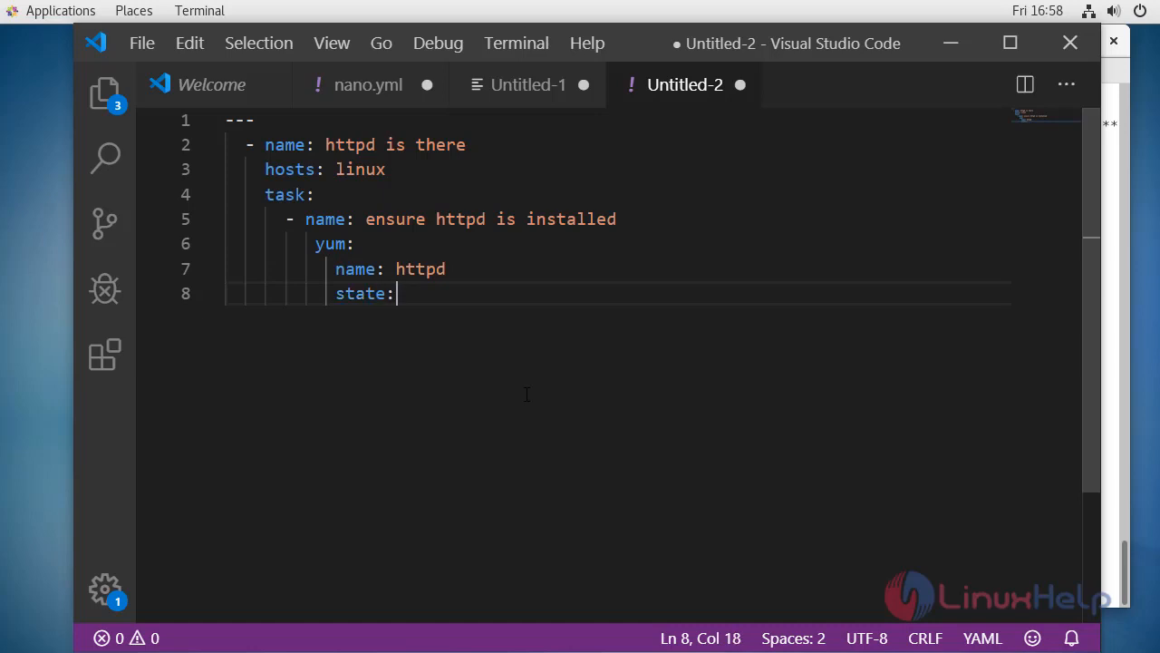
text(la)
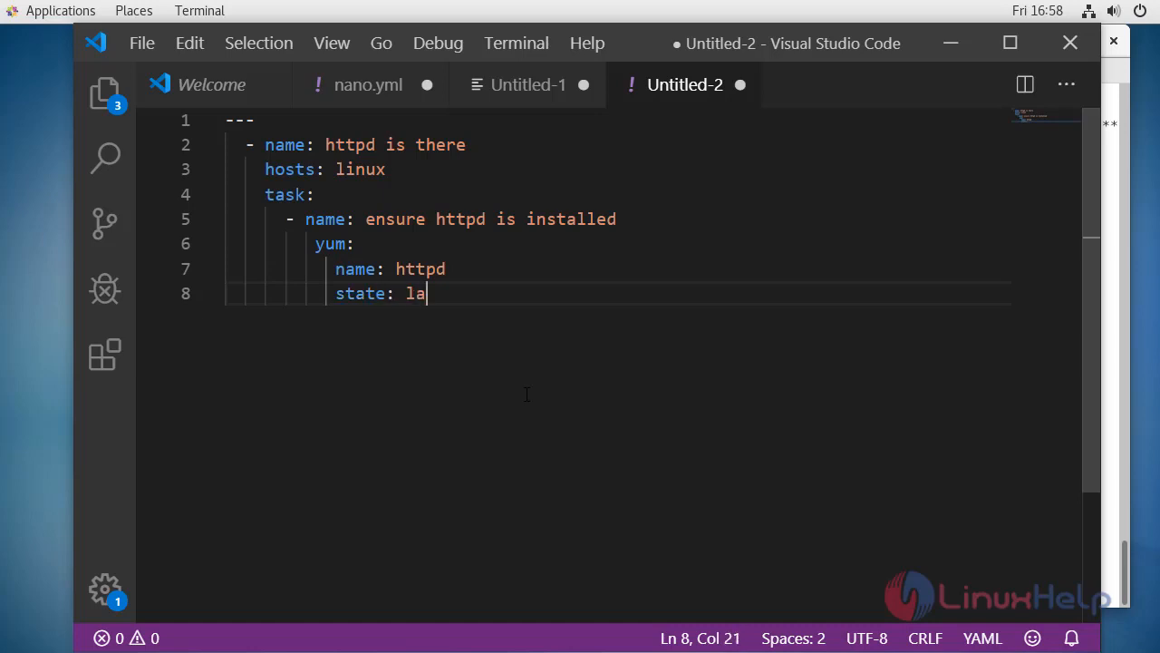
text(test)
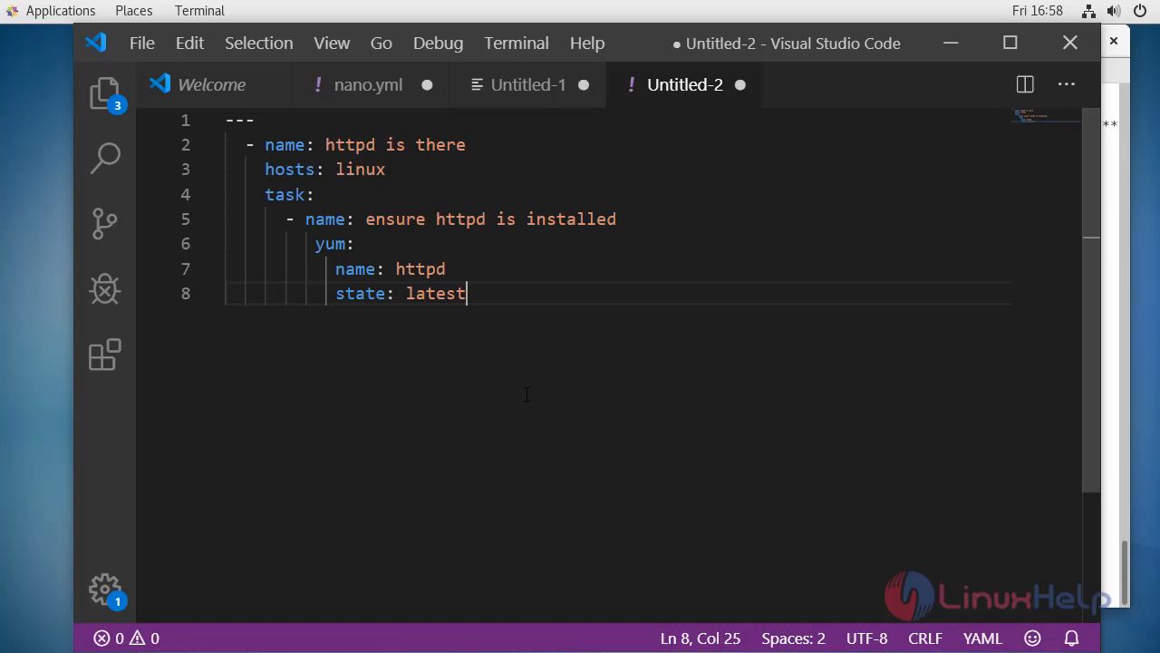
mouse_move(497, 303)
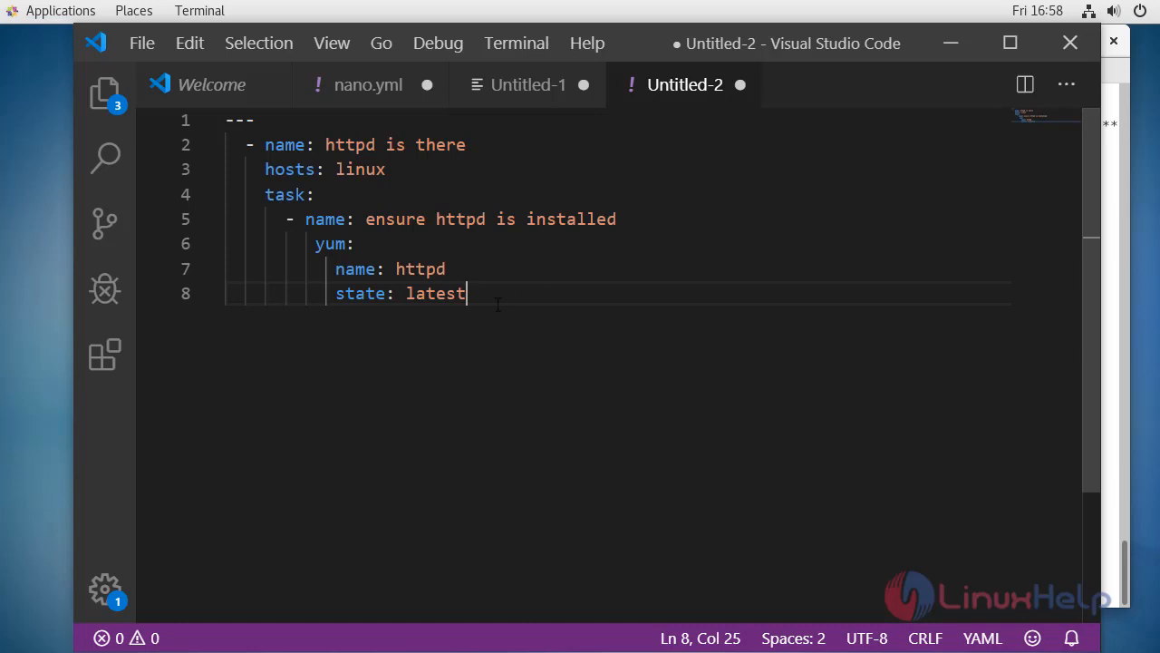
key(ctrl+a)
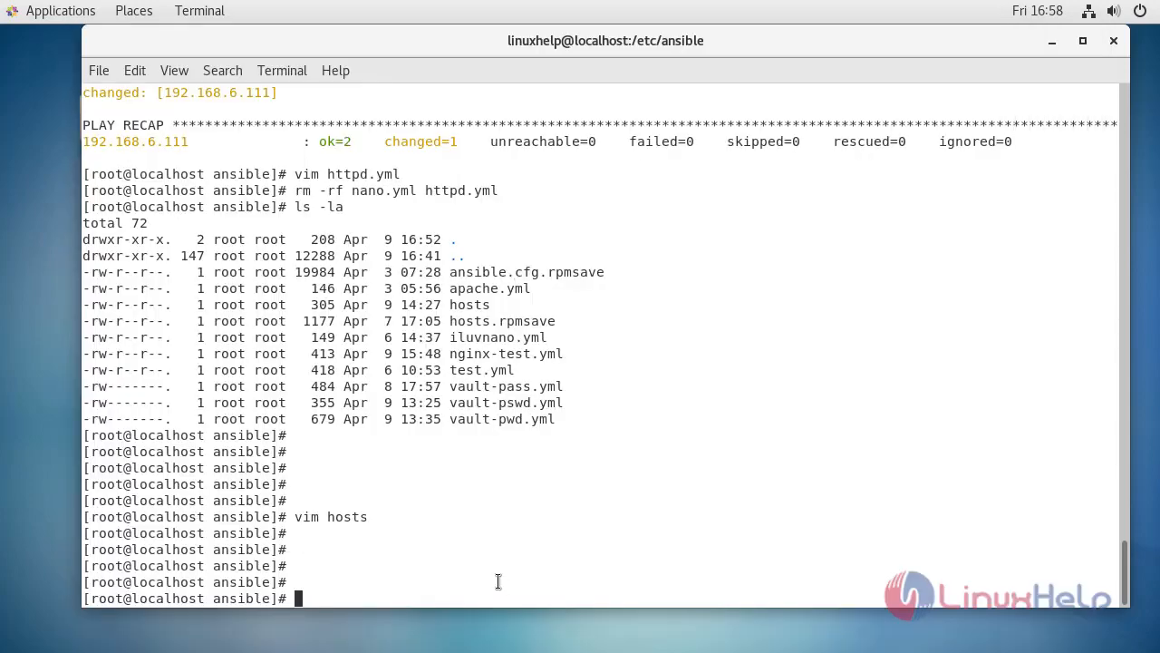
- Create httpd.yml in vim with the pasted playbook and save it with :wq
text(vim htt)
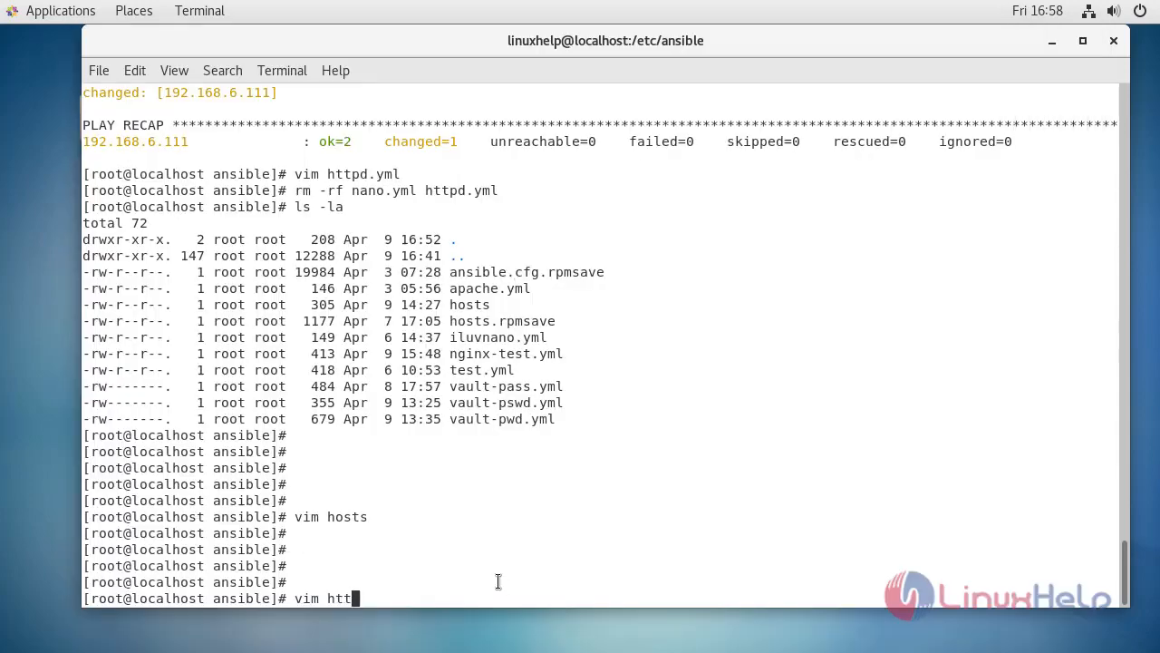
text(pd)
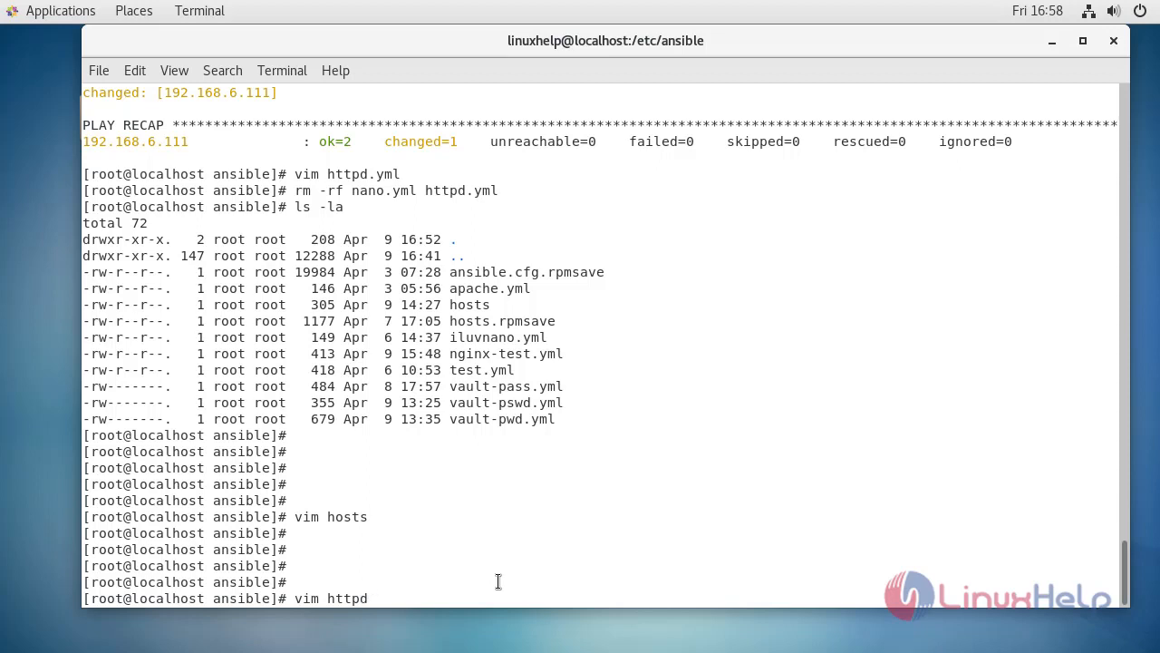
key(Return)
text(:wq)
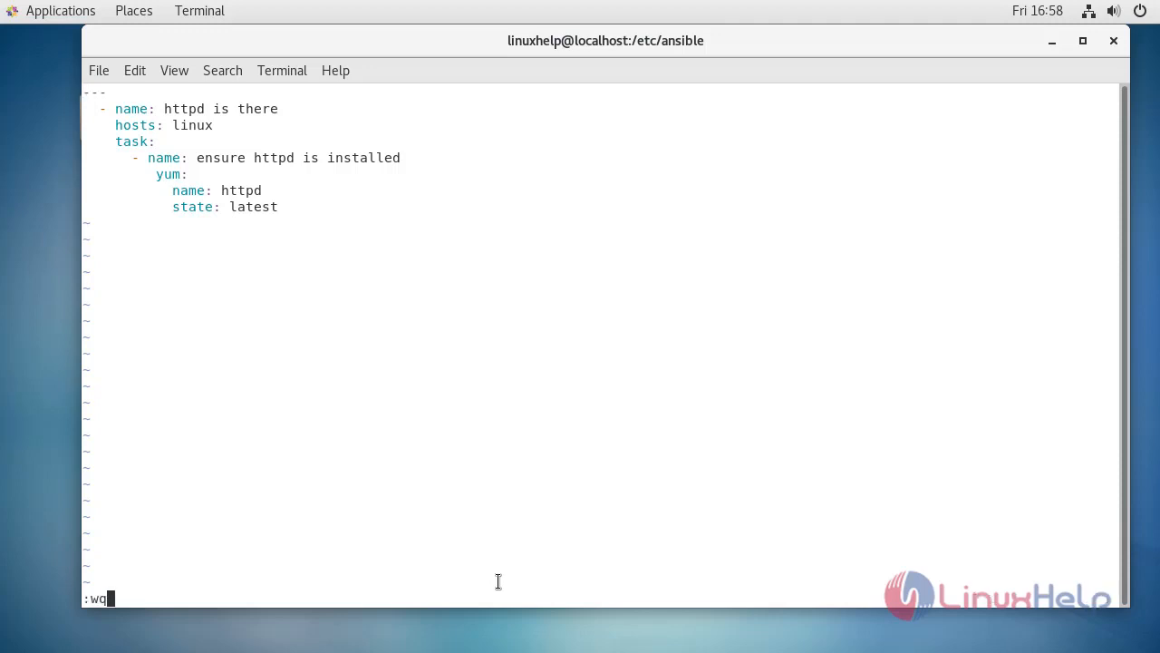
key(Return)
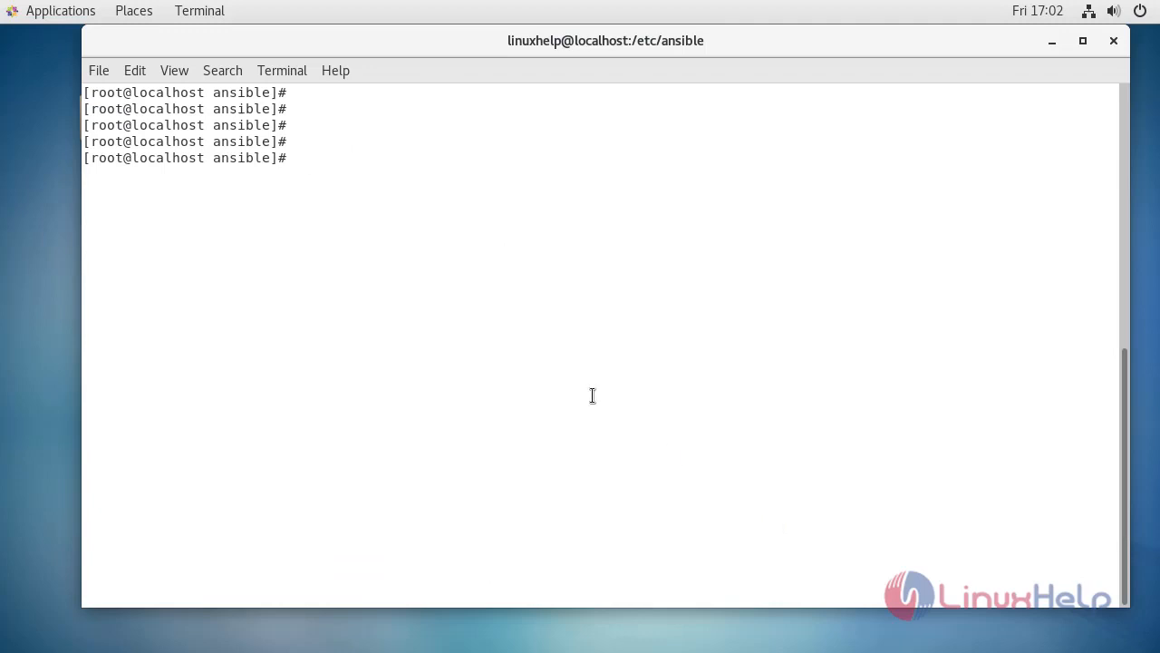
- Run ansible-playbook httpd.yml, which fails with a YAML syntax error at line 6, column 13
text(ansible-)
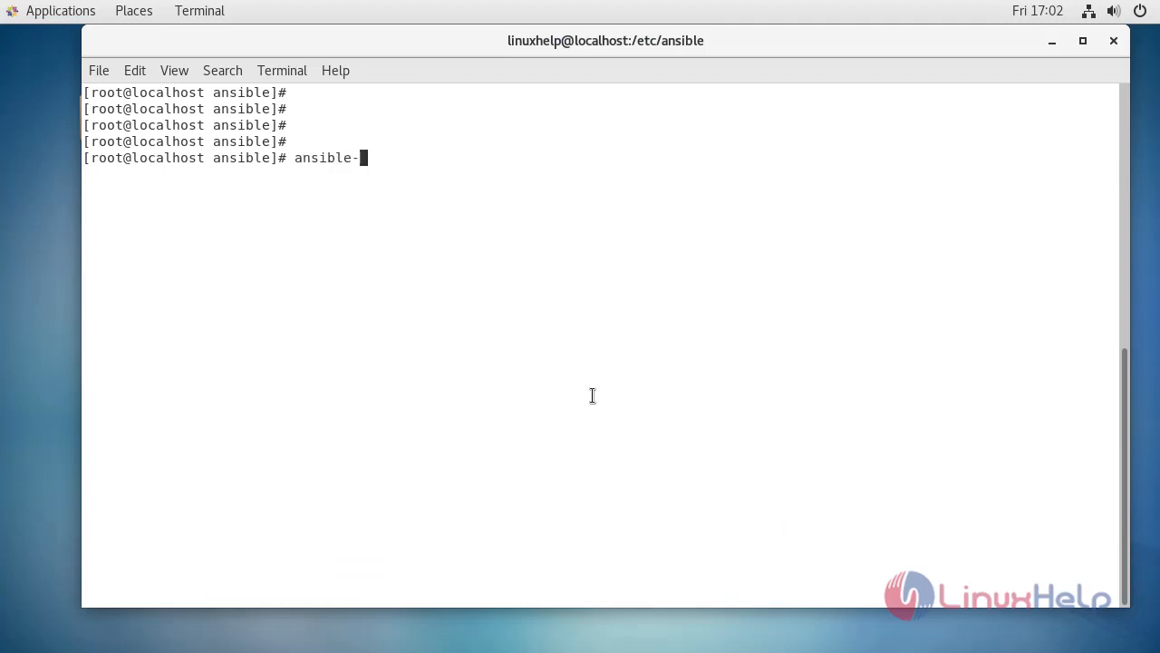
text(playbook)
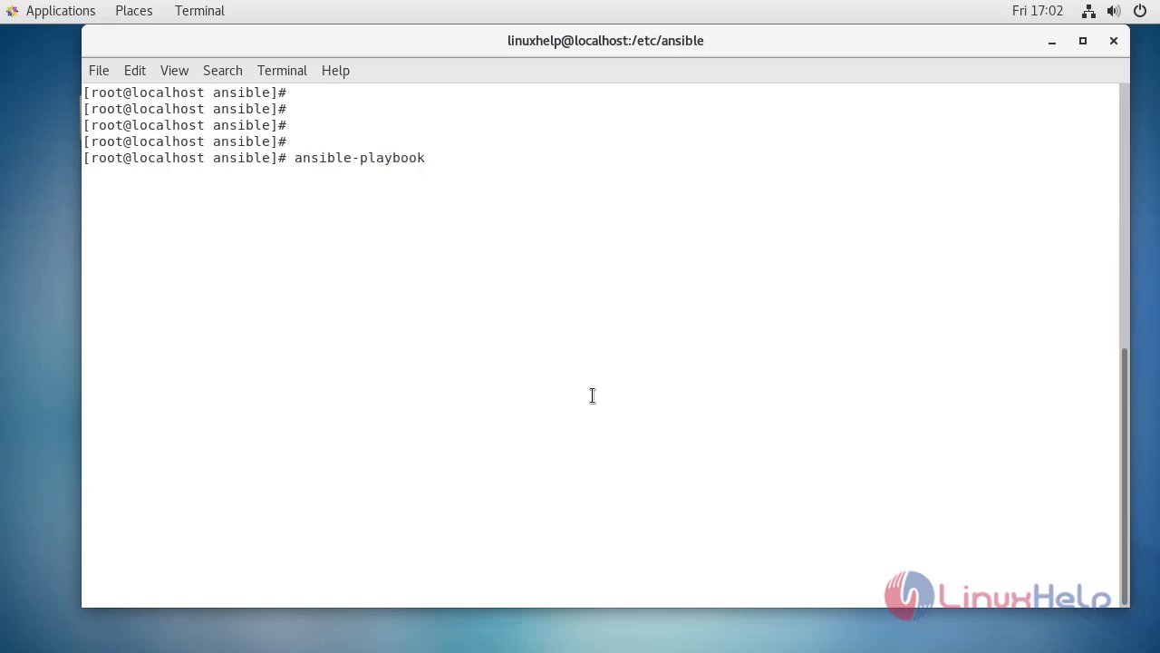
text(h)
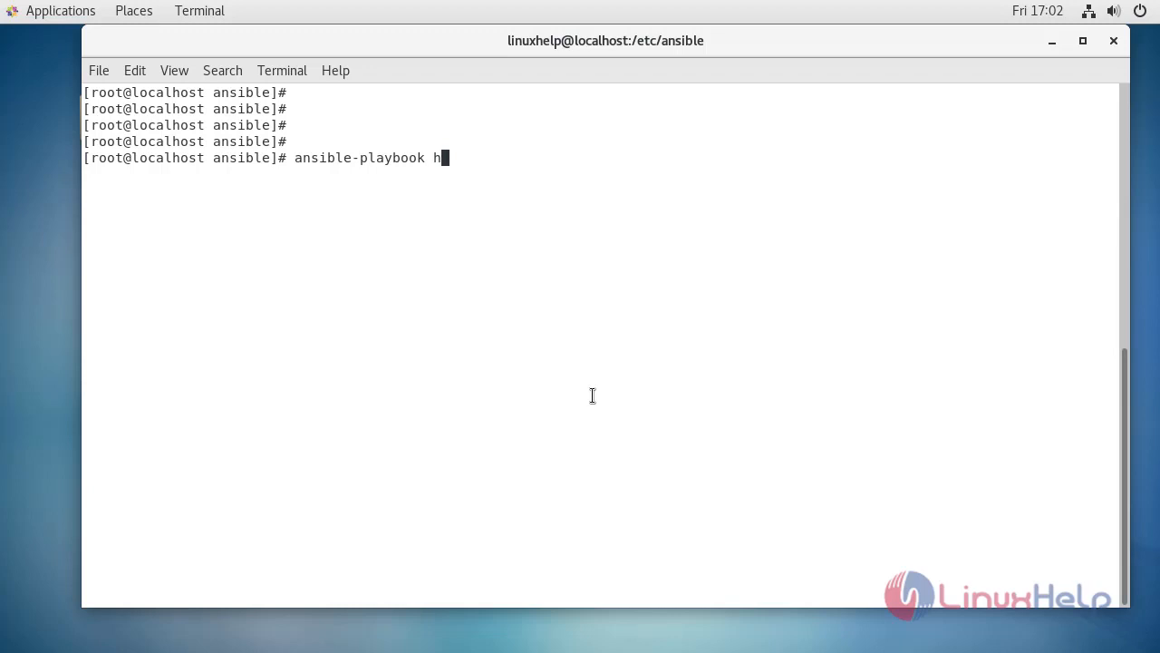
text(ttpd.yml)
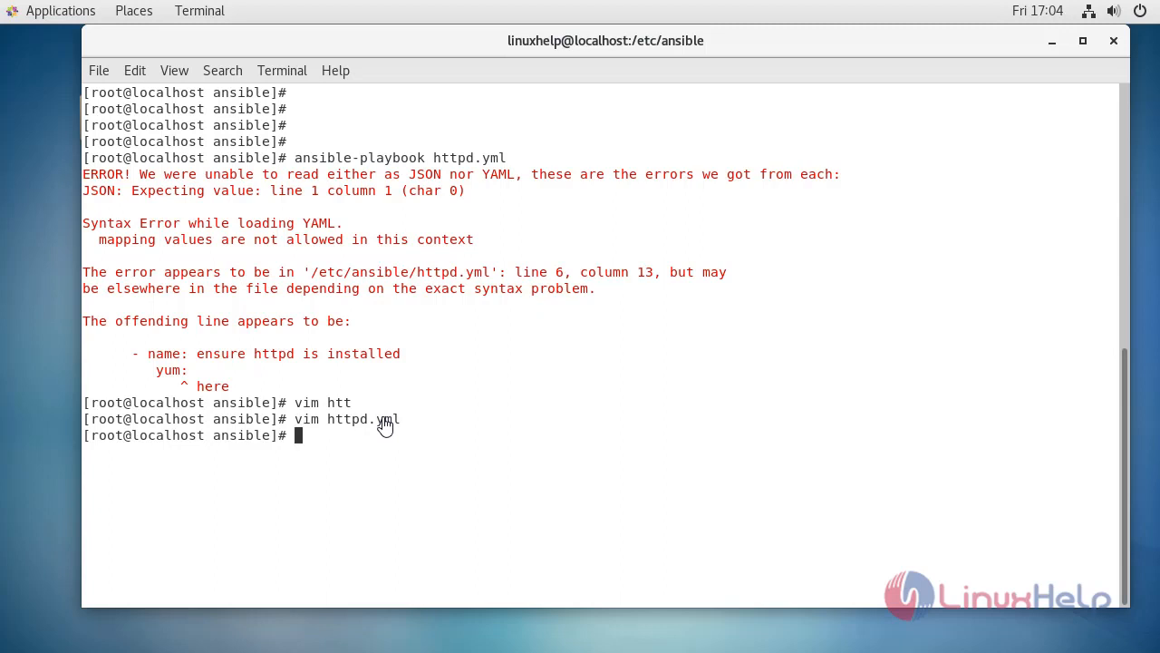
mouse_move(406, 478)
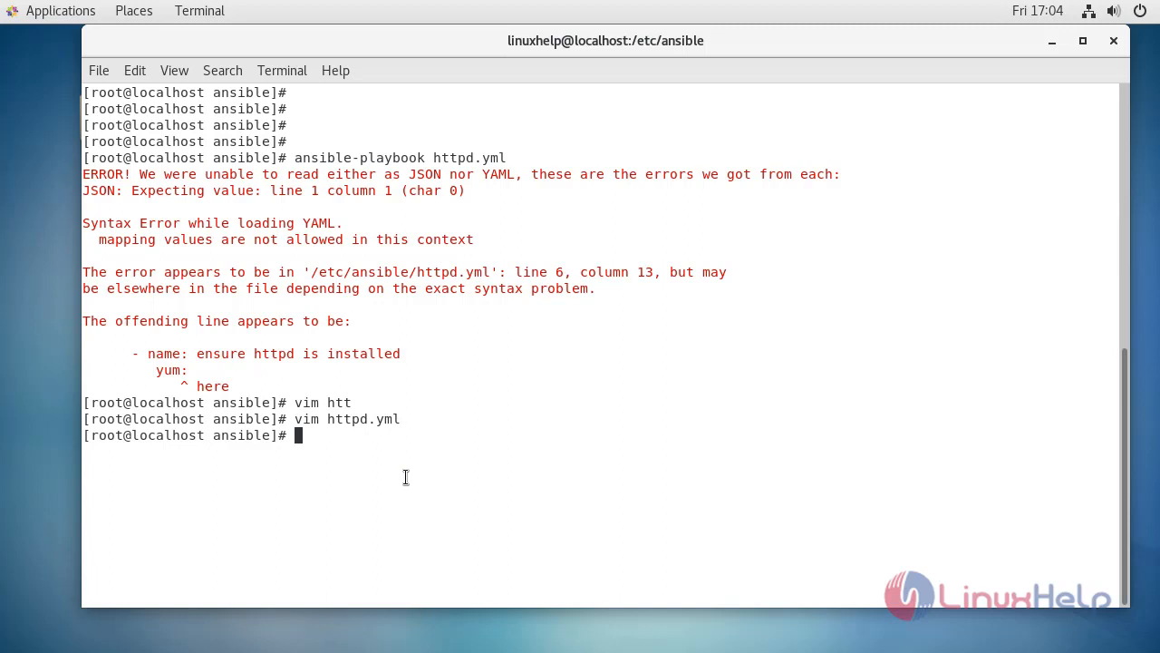
- Reopen httpd.yml in vim and realign the yum line and its options under the task
text(vim httpd.yml)
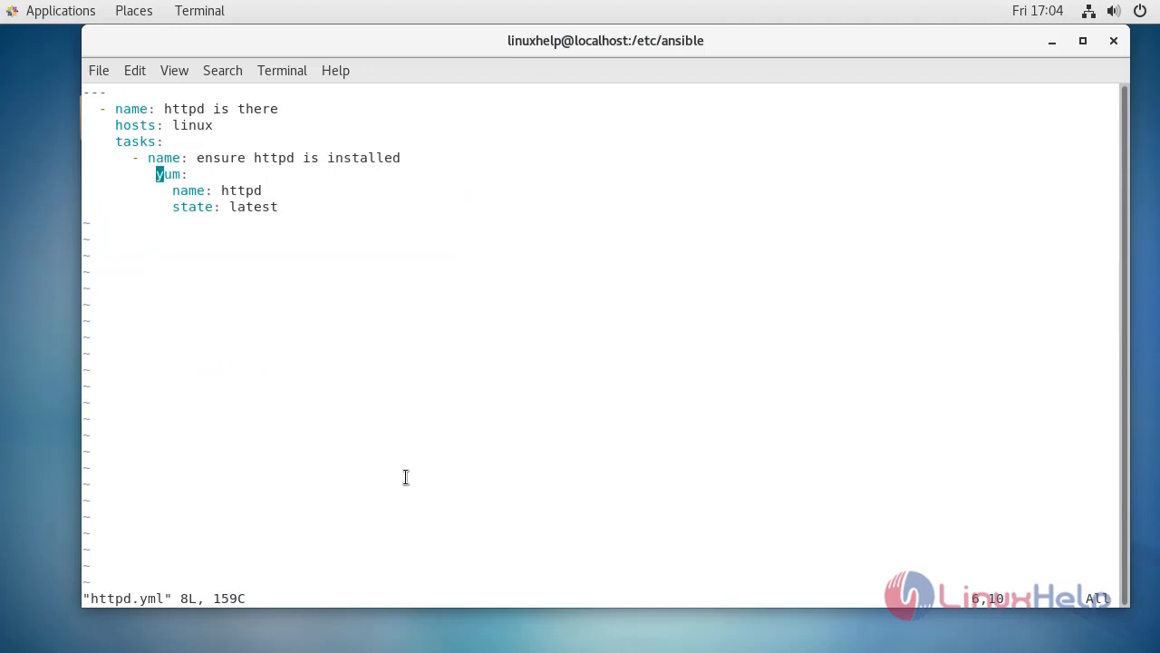
key(i)
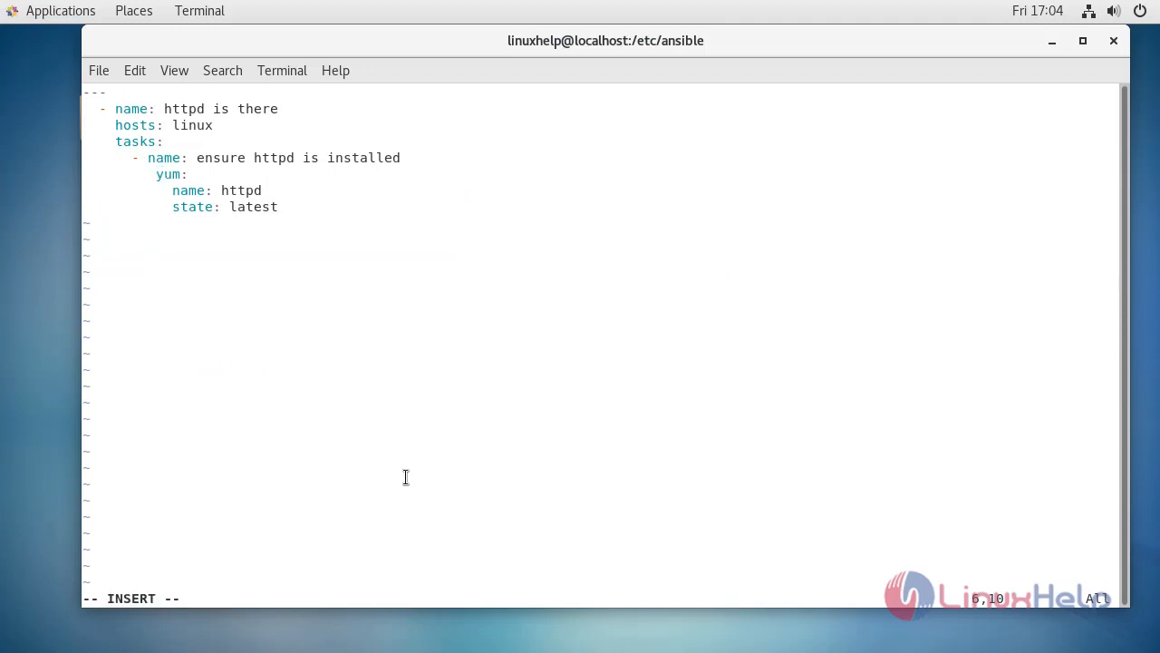
key(Left)
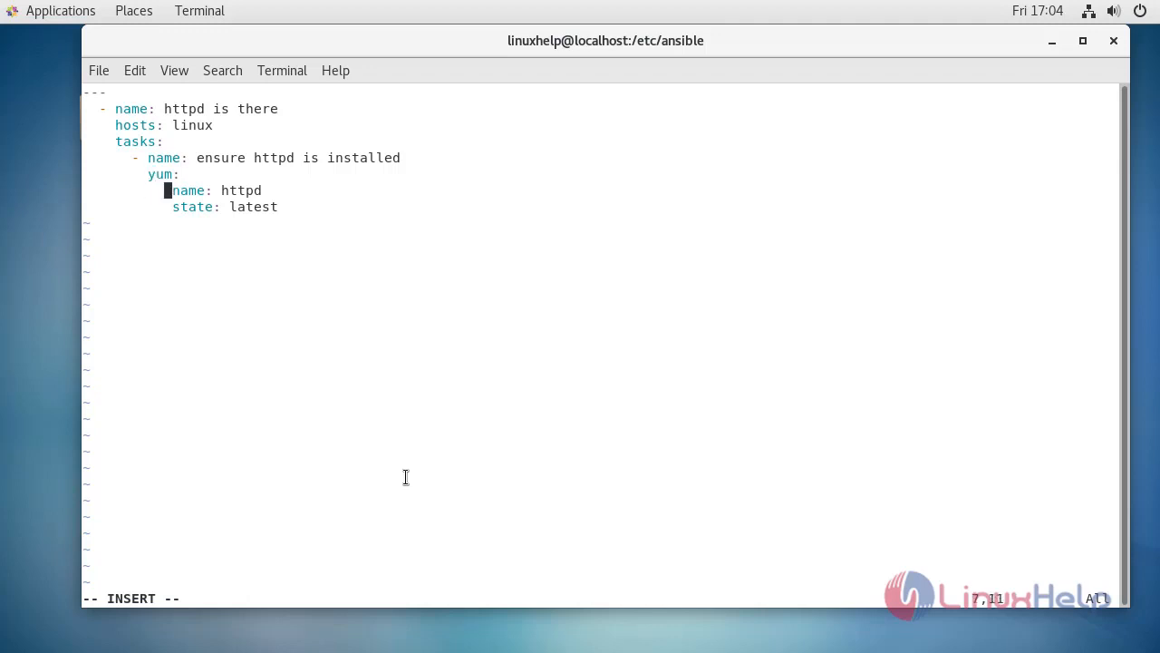
key(Down)
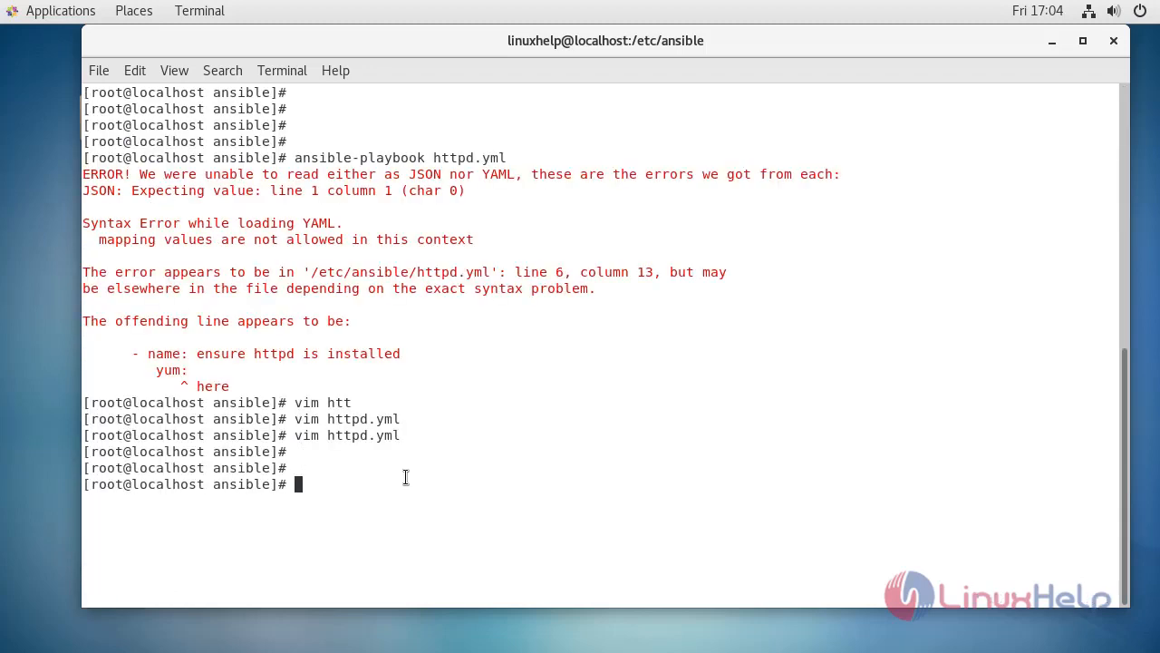
- Rerun ansible-playbook httpd.yml successfully (ok=2, changed=1), then begin reopening it in vim
text(ansible-playbook httpd.yml)
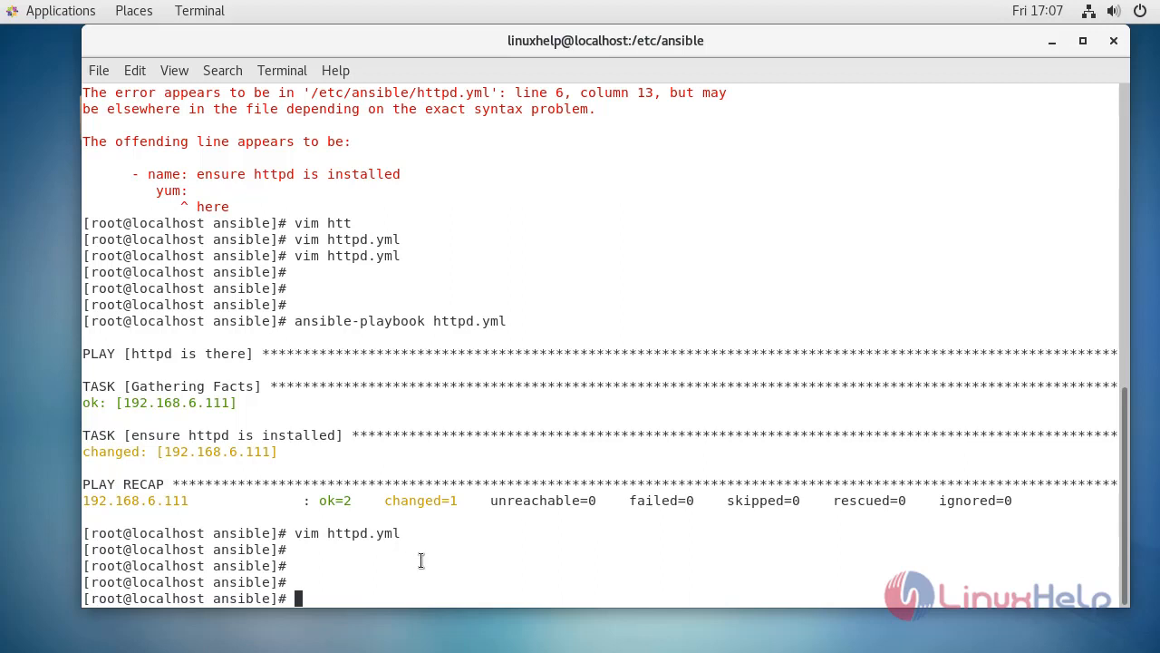
text(vim)
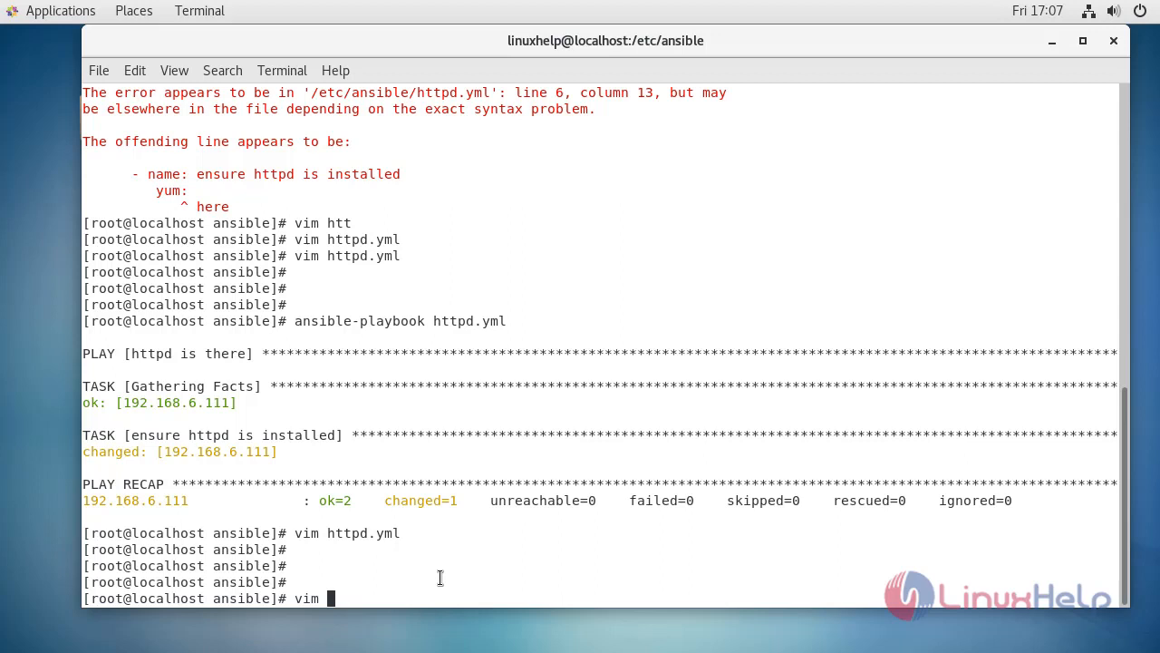
- Open httpd.yml in vim, change the httpd state to absent, and save
text(ht)
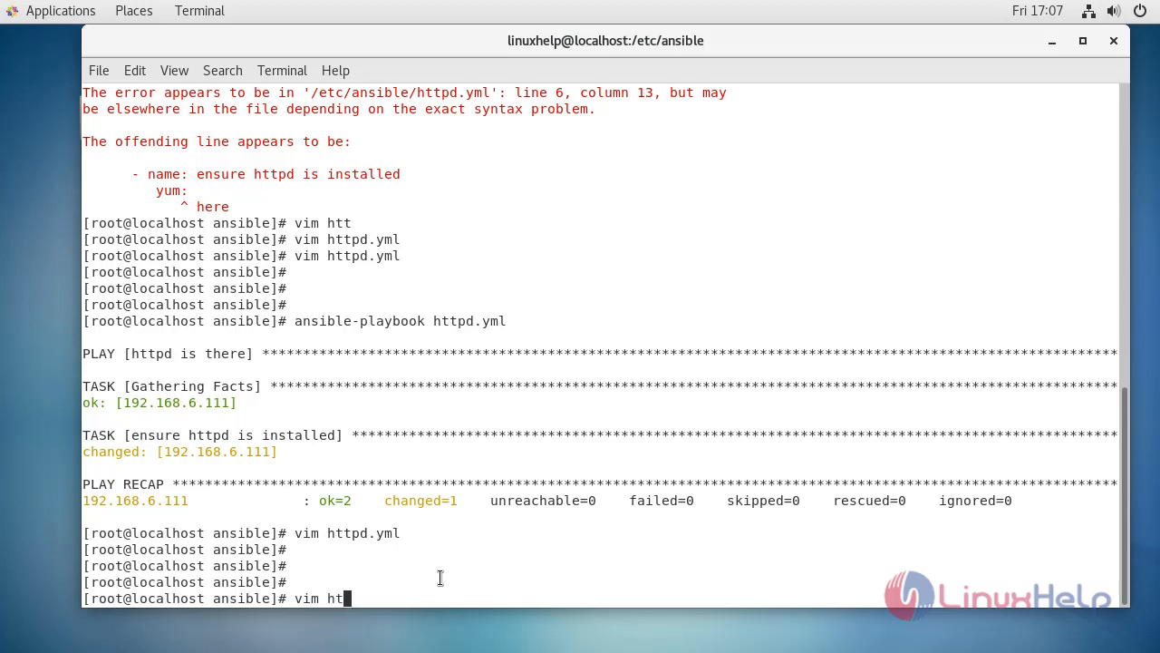
key(Return)
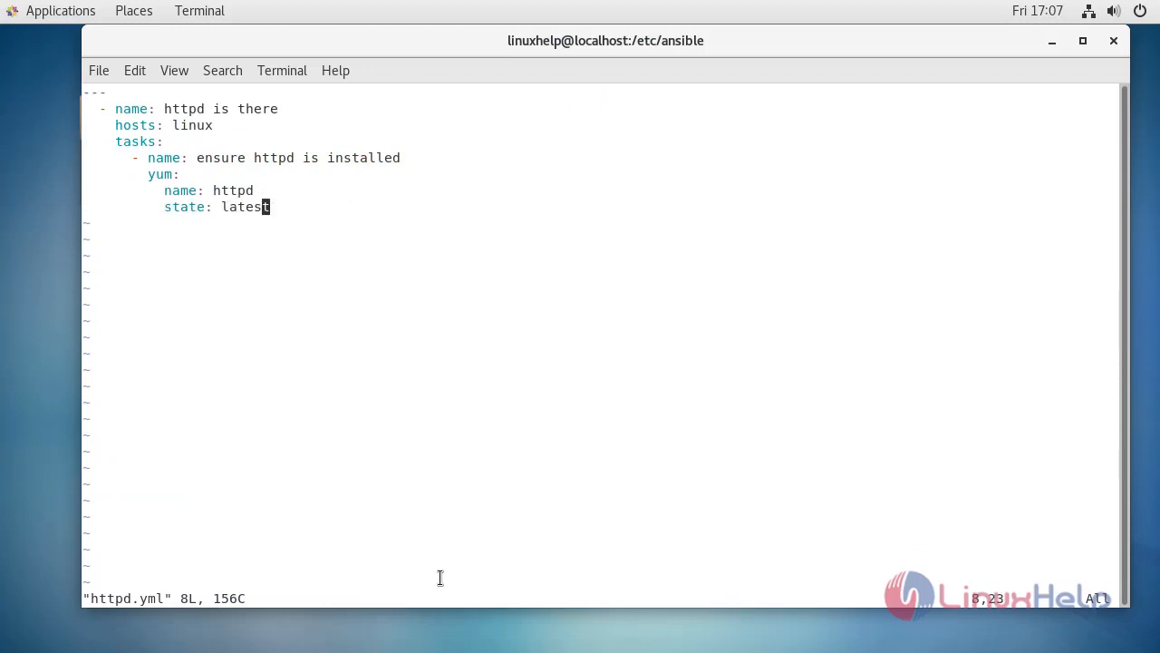
key(i)
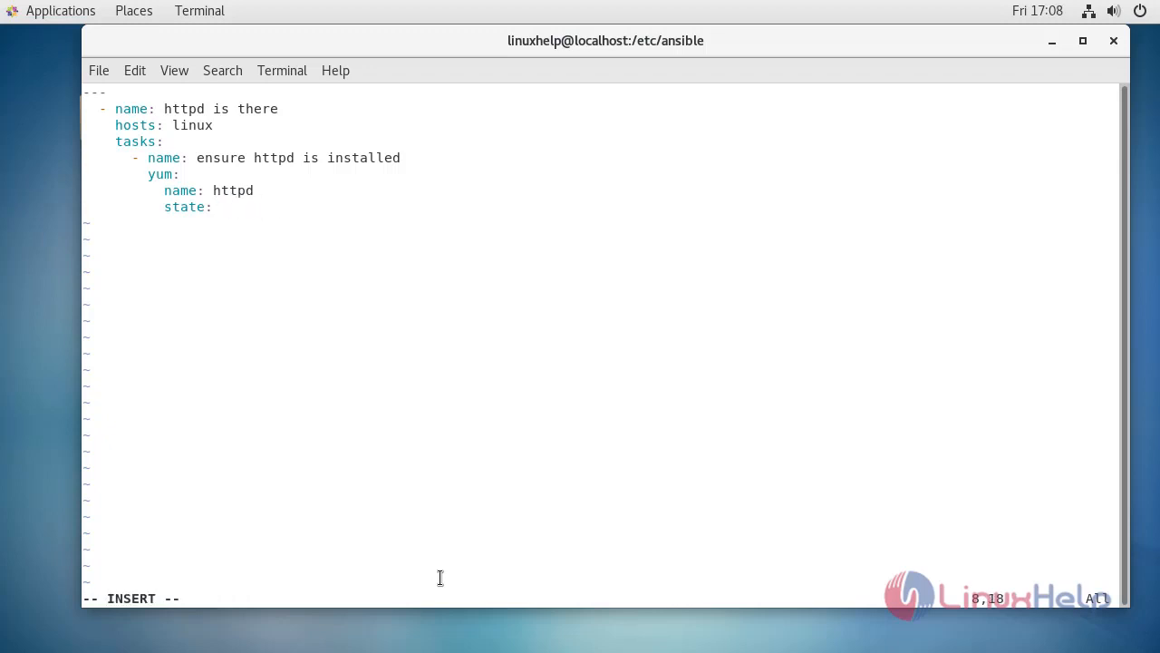
text(absent)
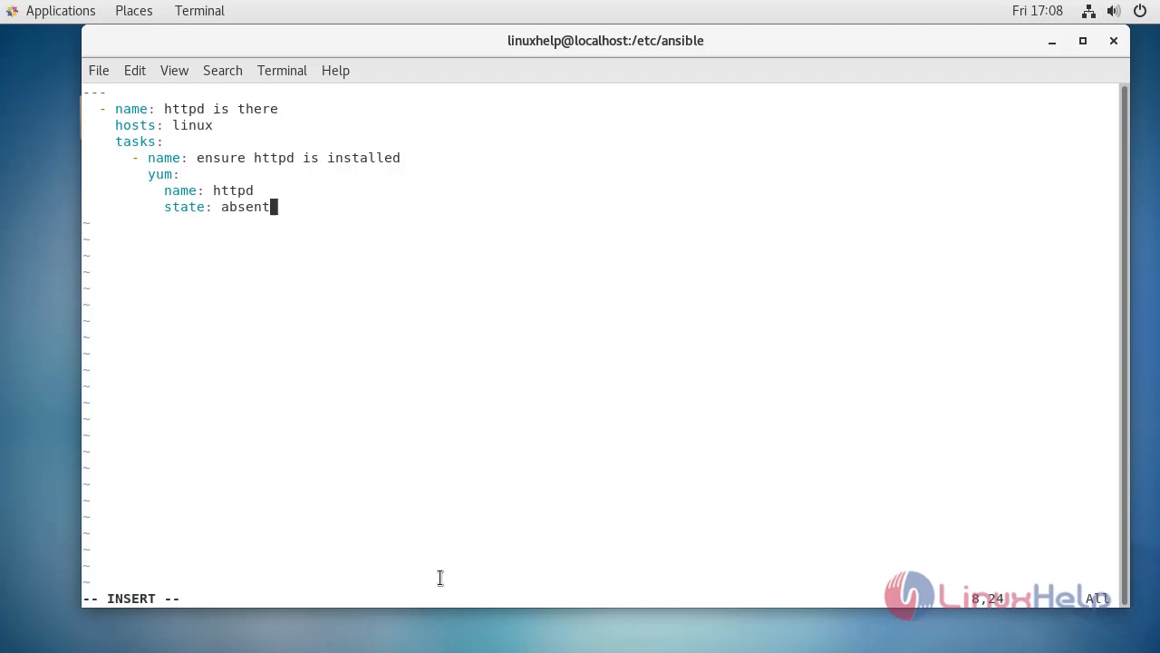
key(BackSpace)
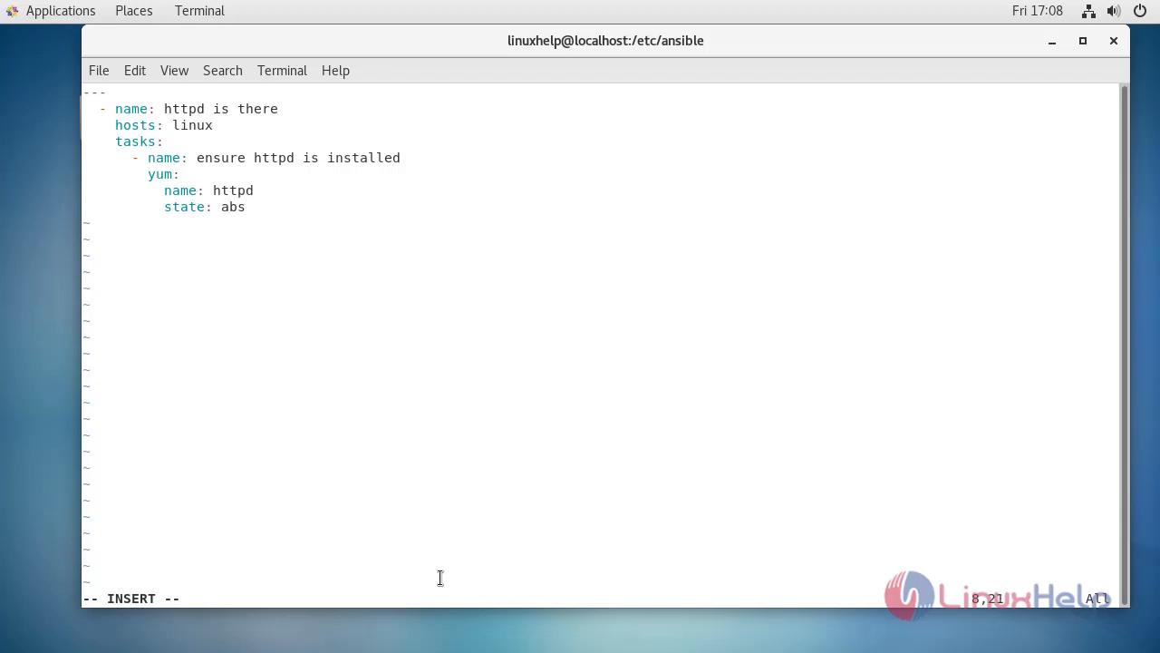
text(ent)
click(602, 599)
text(:w)
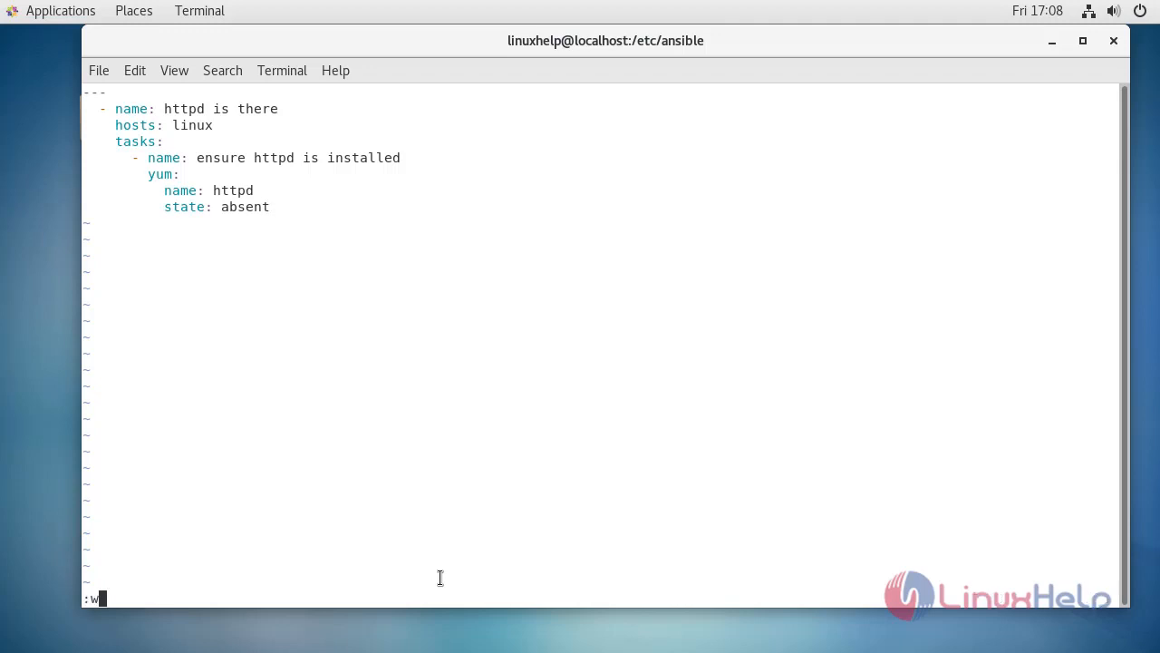
key(Return)
text(ansible-playbook httpd.yml)
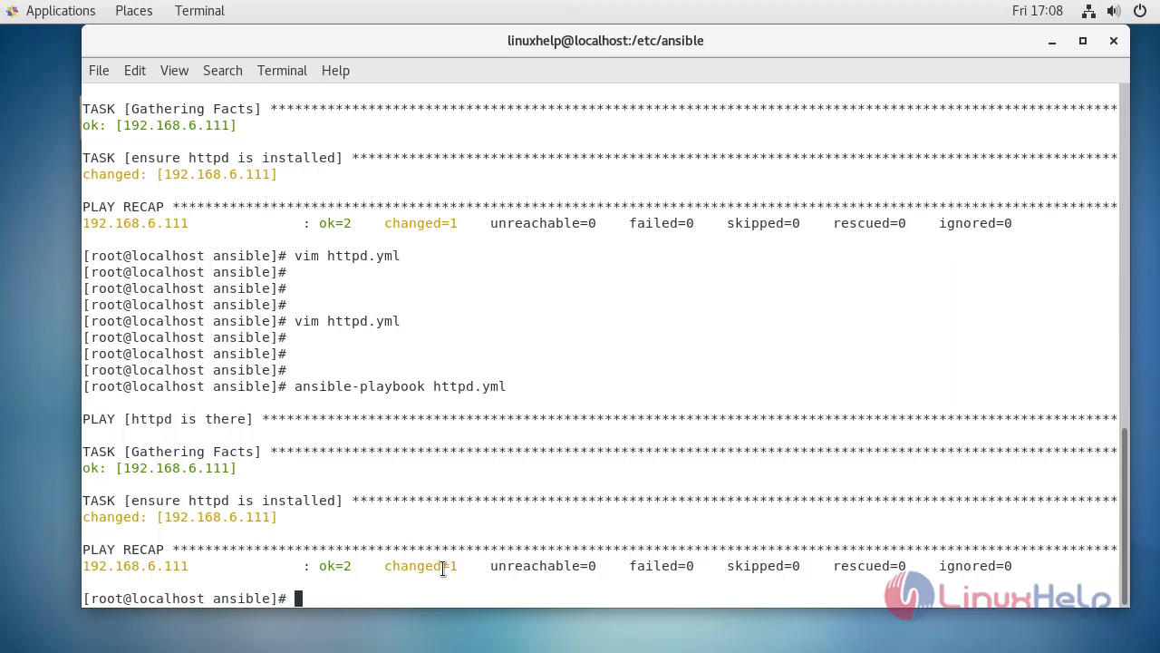
- Run the playbook to remove httpd, then open httpd.yml in vim again
text(vim httpd.yml)
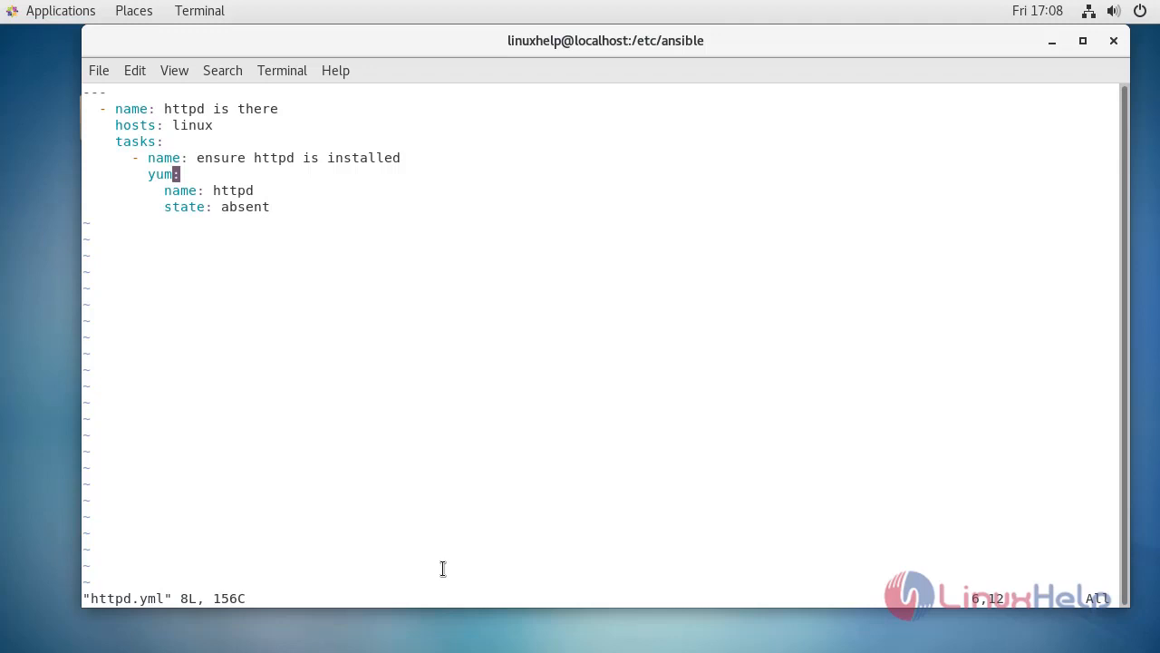
- Change the yum line to 'pkg={{item}} state=present'
key(i)
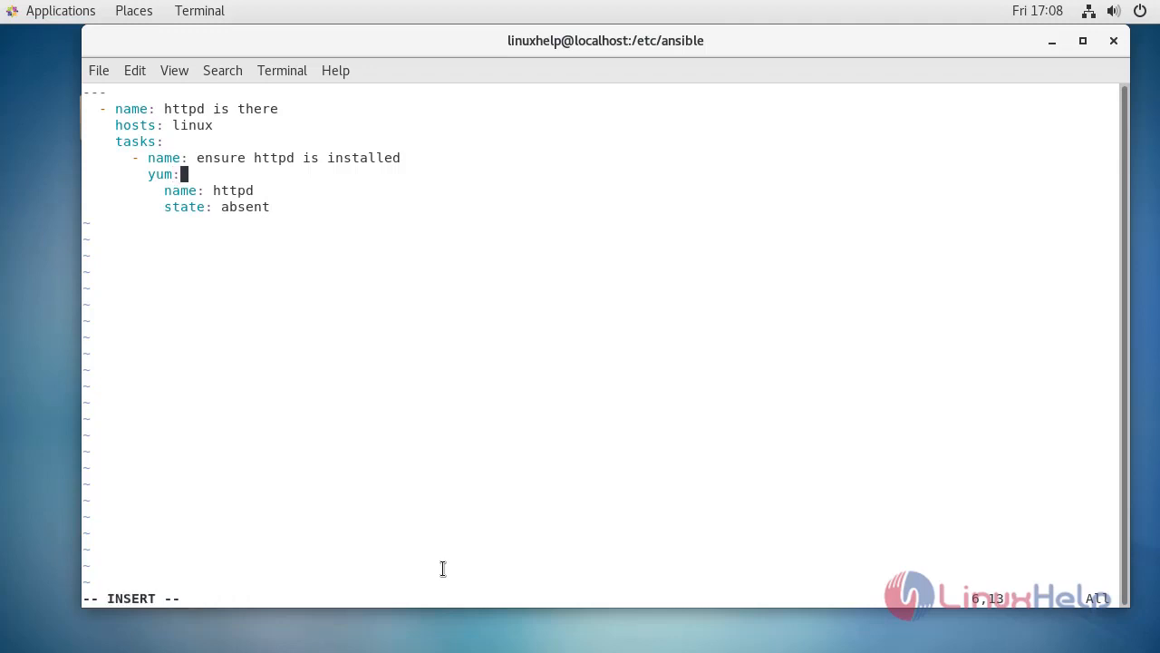
text(p)
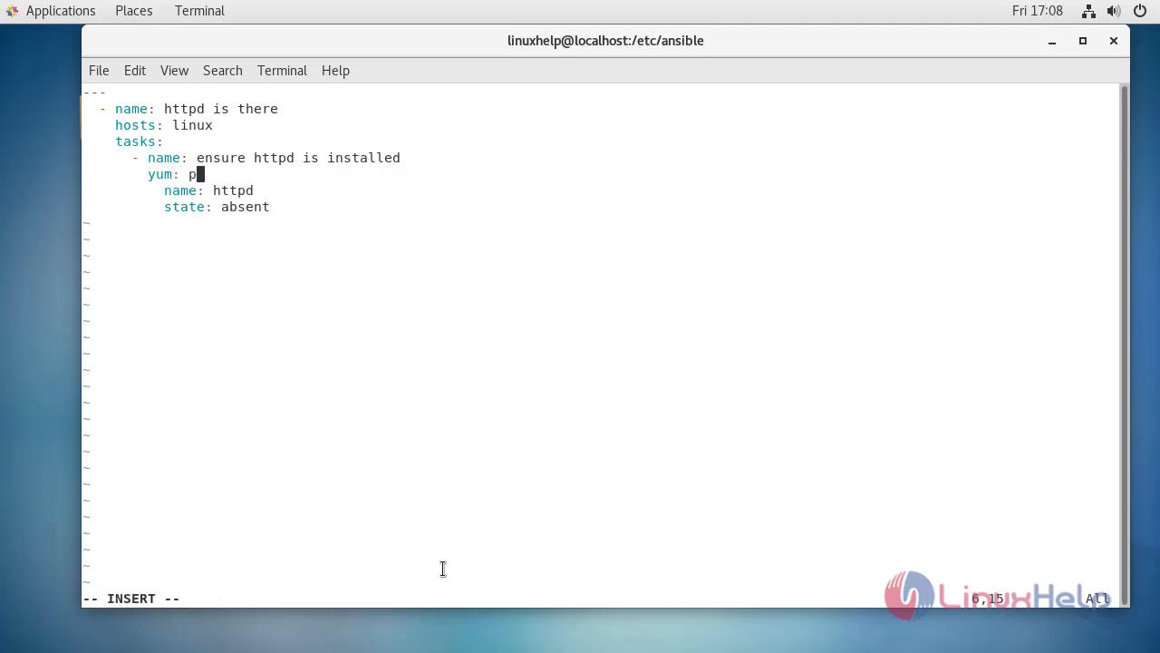
text(kg)
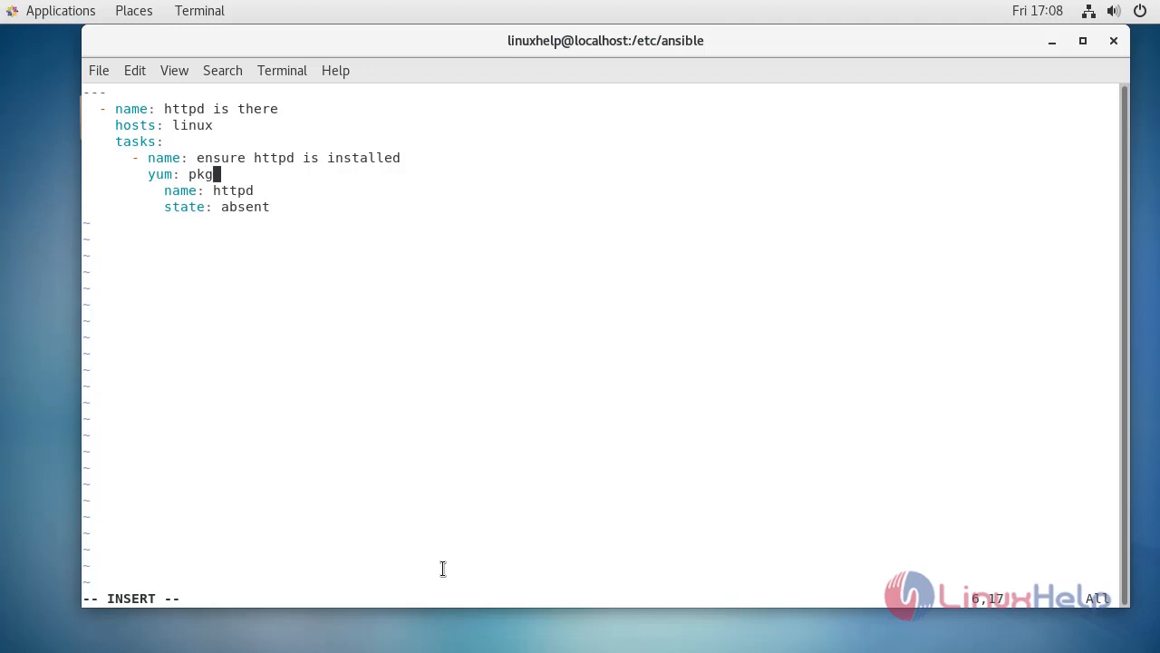
text(={{)
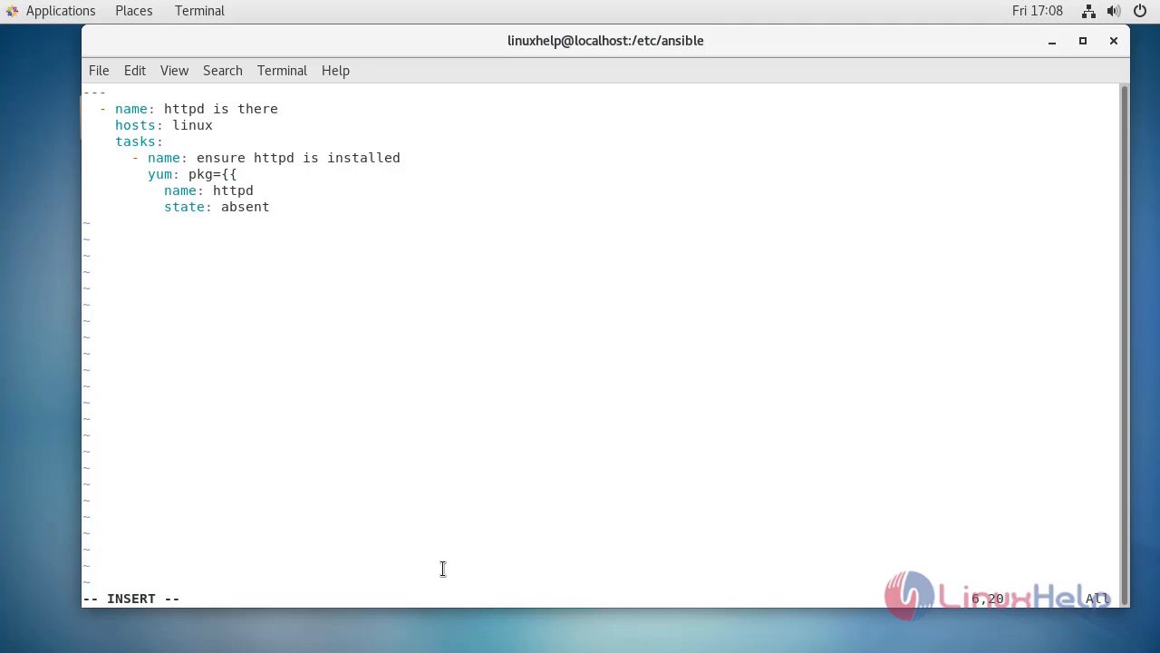
text(item)
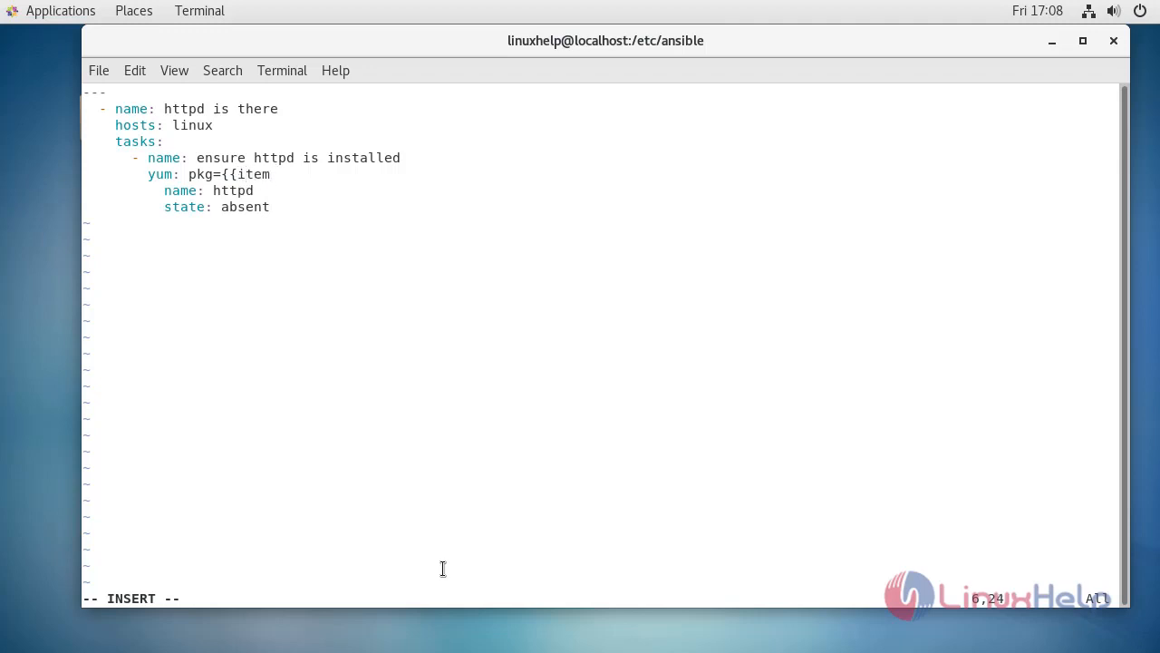
text(}} stack)
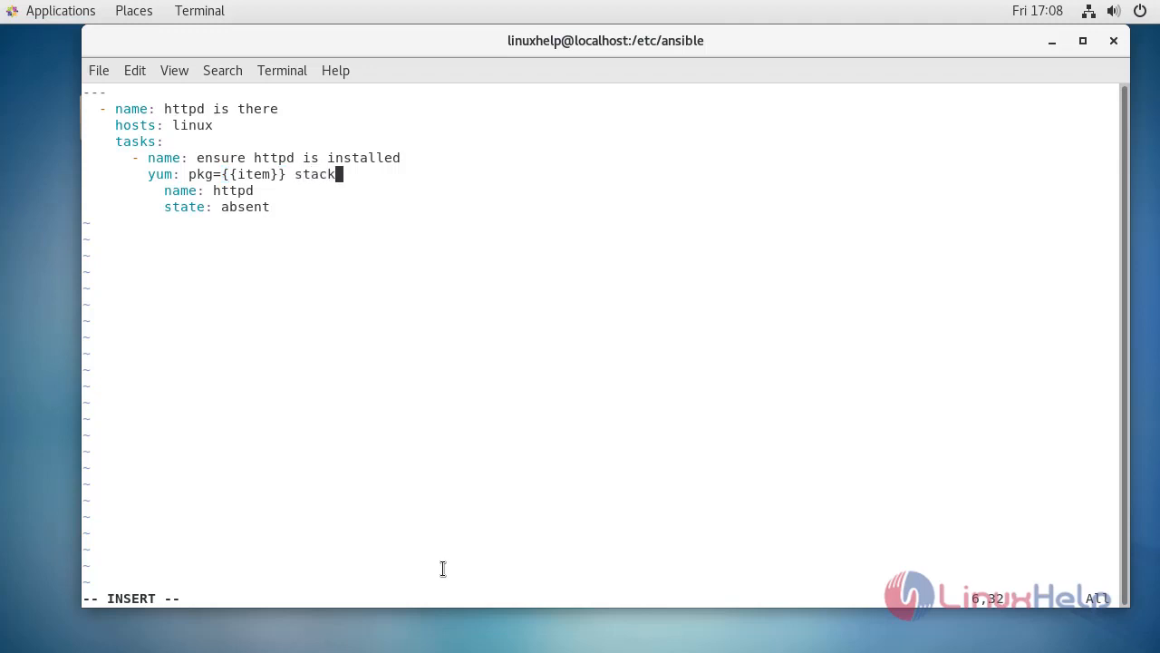
key(BackSpace)
text(te=)
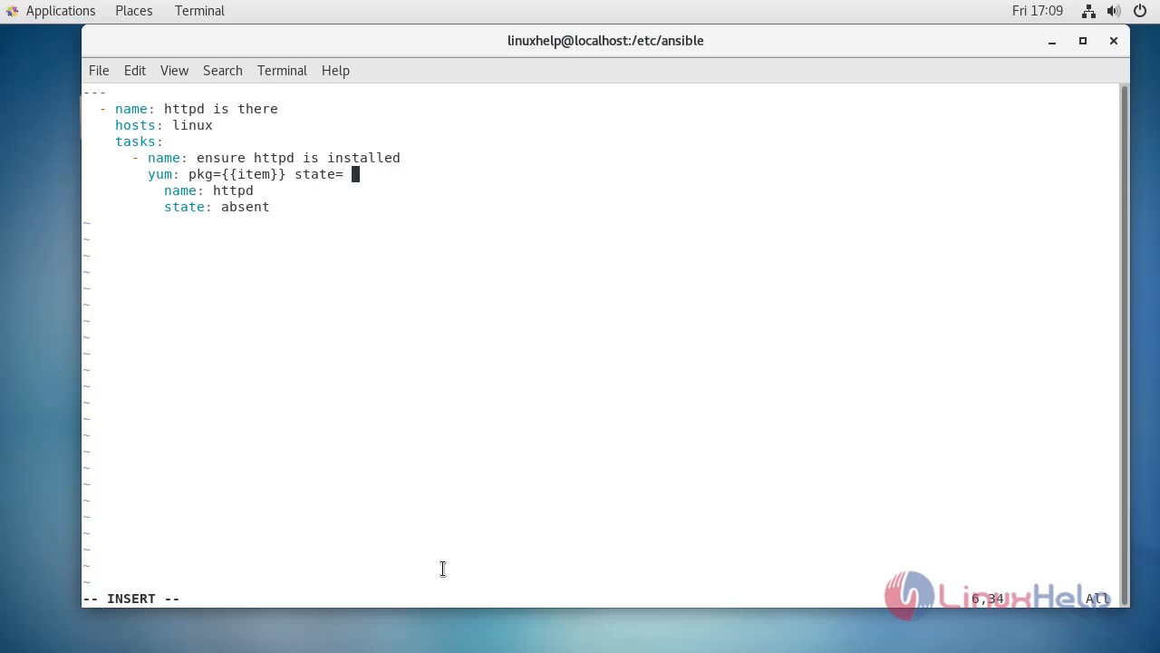
text(presen)
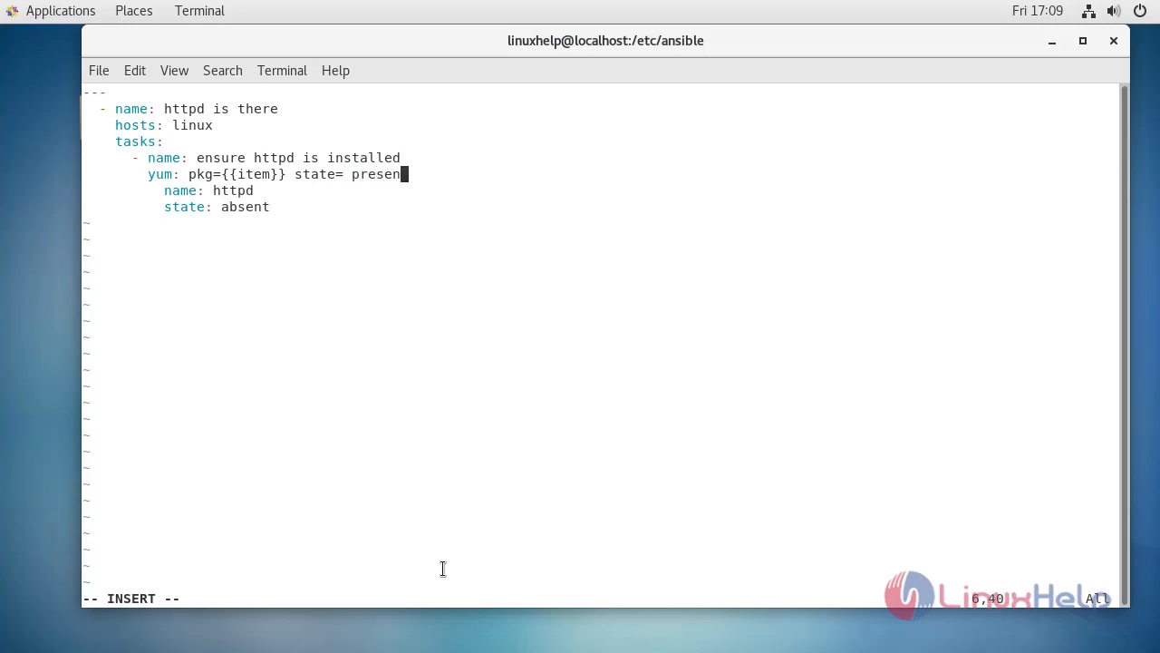
text(t)
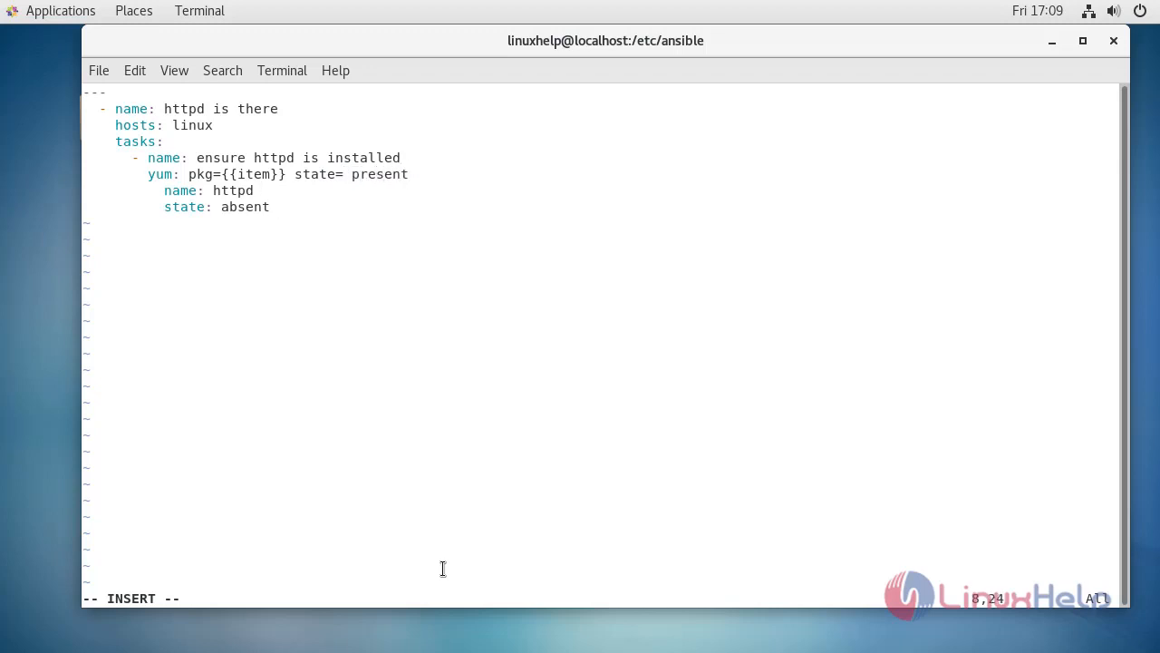
- Delete the old name/state lines and add 'with_item' listing nano and httpd
key(dd)
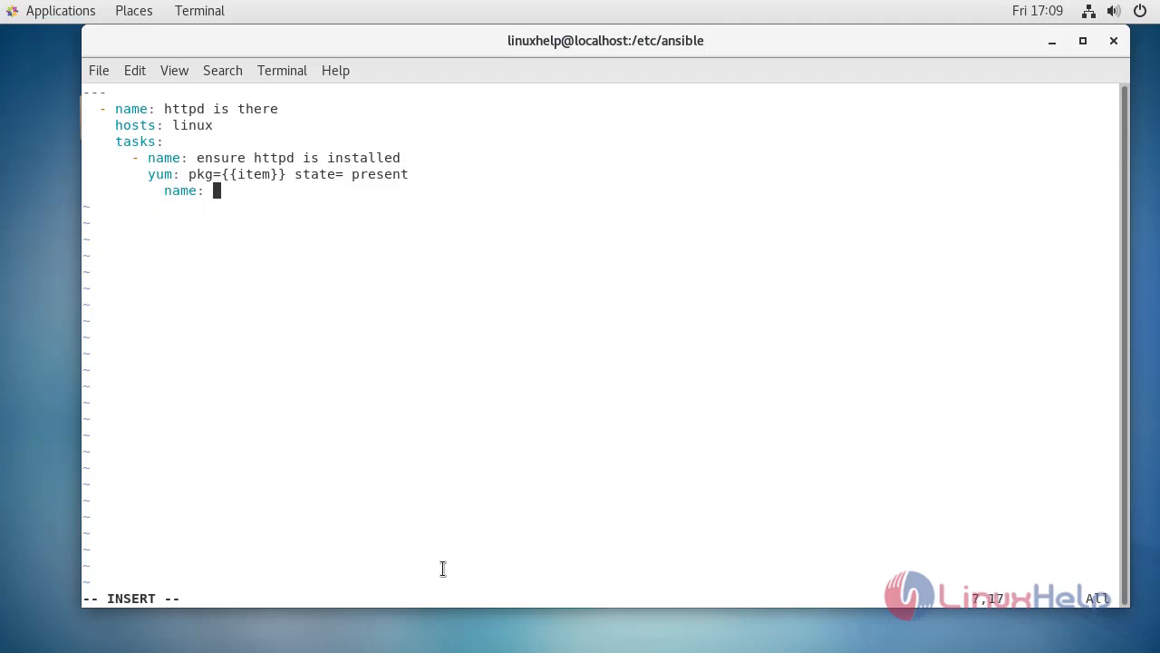
key(BackSpace)
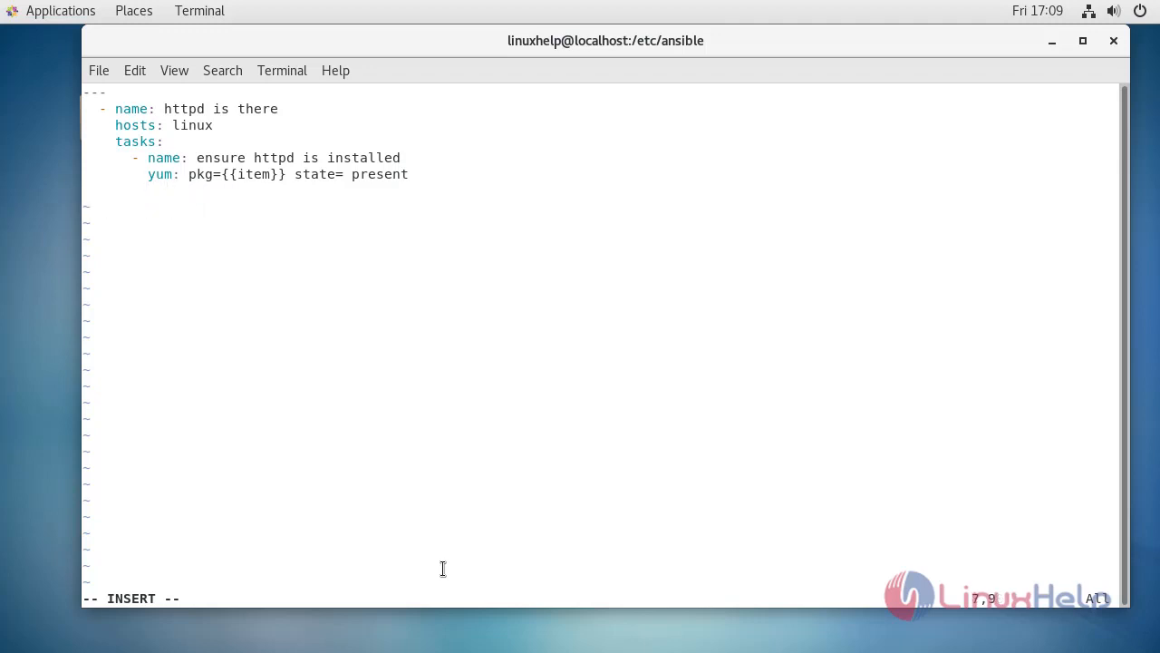
key(Return)
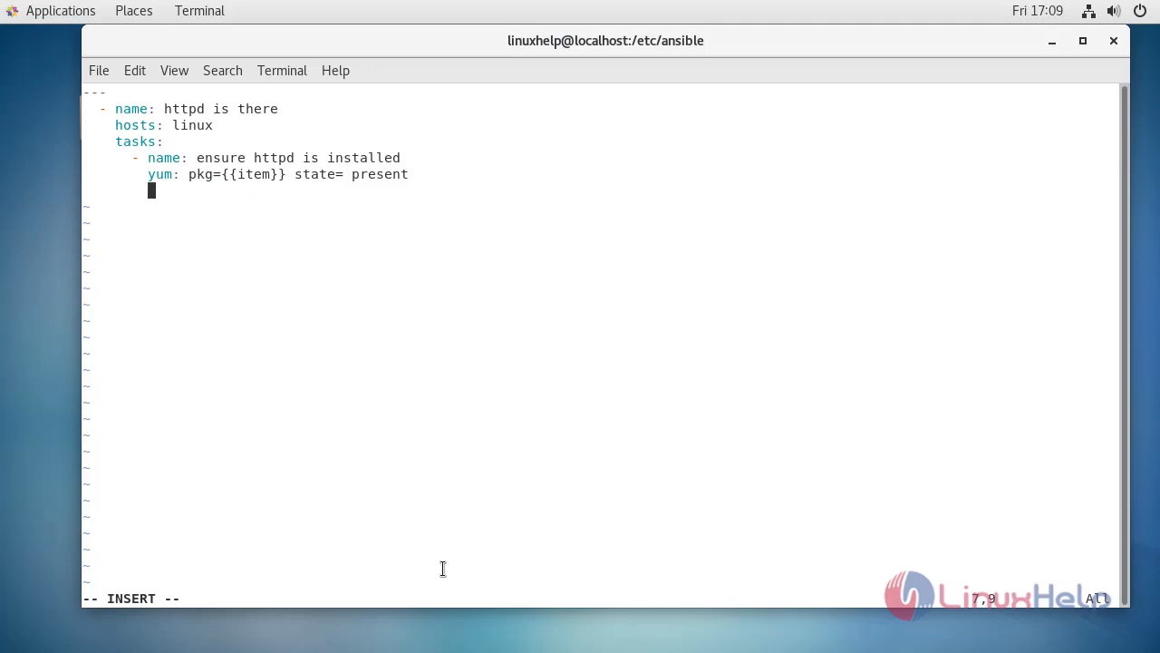
text(with)
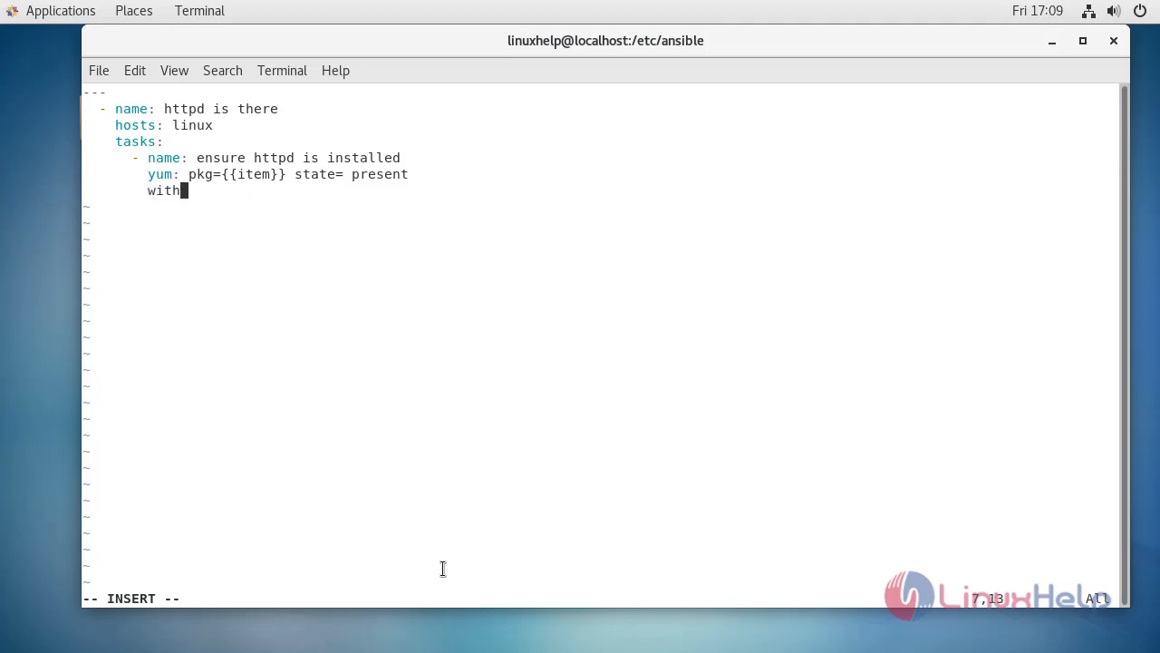
text(_item:)
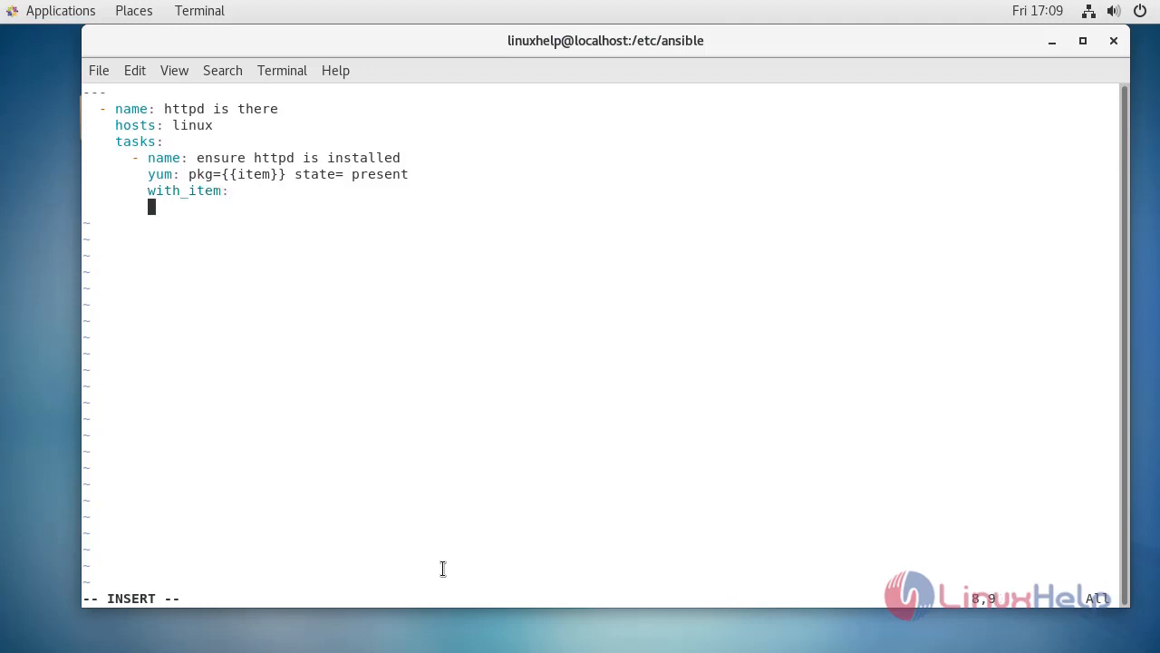
text(-nano)
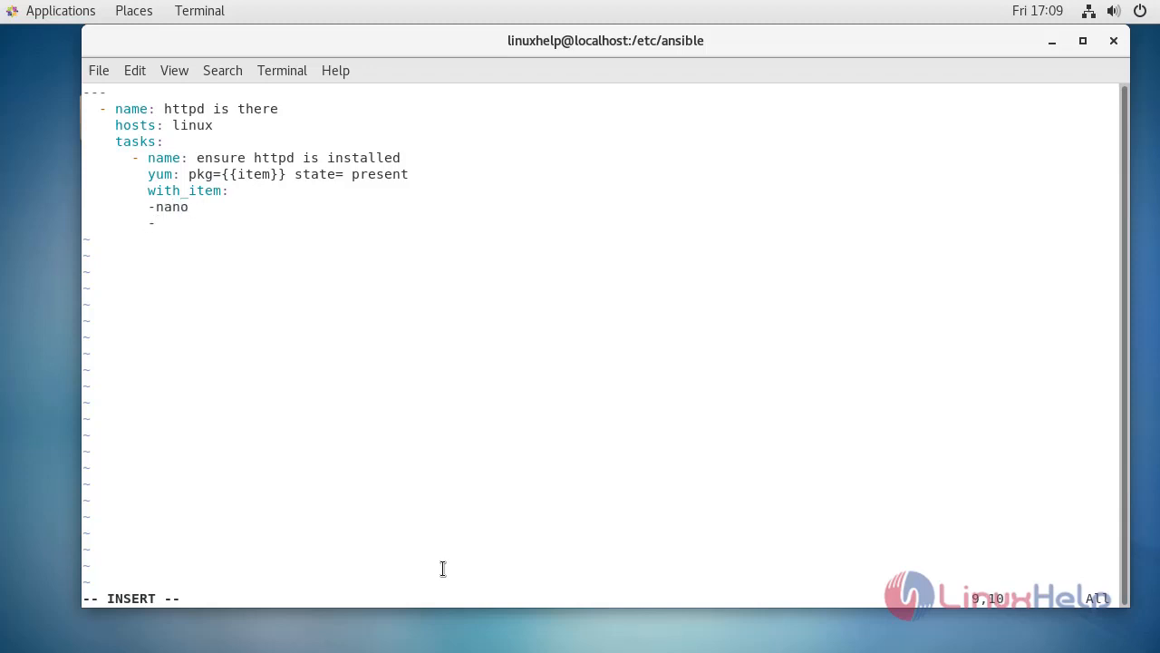
text(httpd)
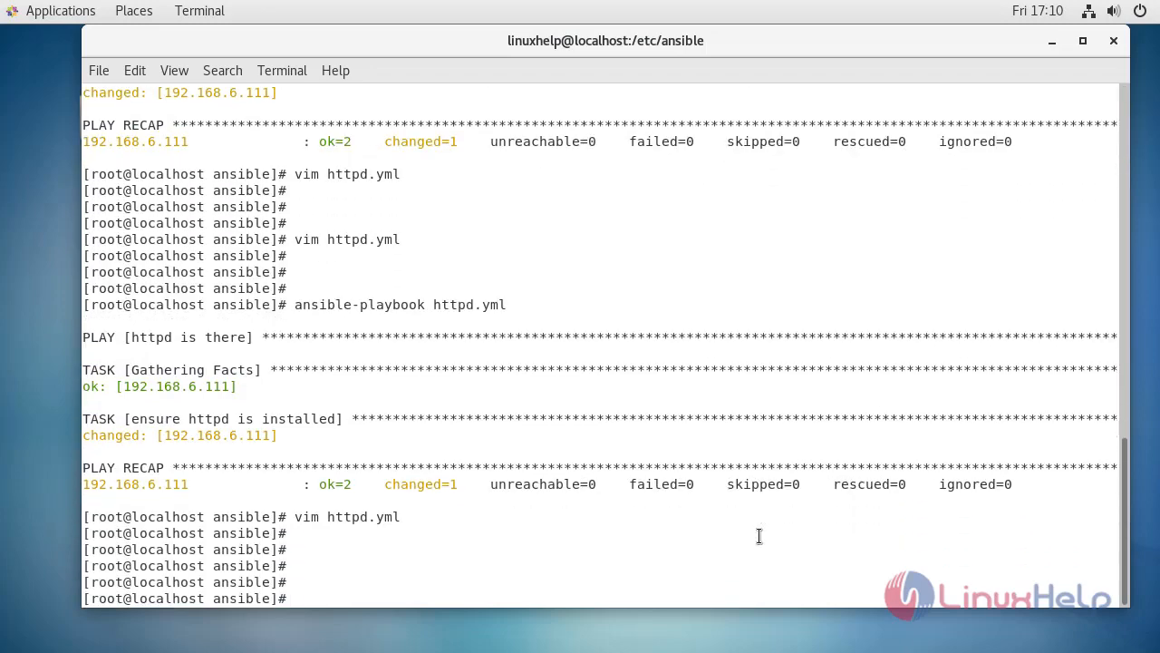
- Run ansible-playbook httpd.yml to install nano and httpd, then highlight changed=1 in the recap
text(ansible-playbook httpd.yml)
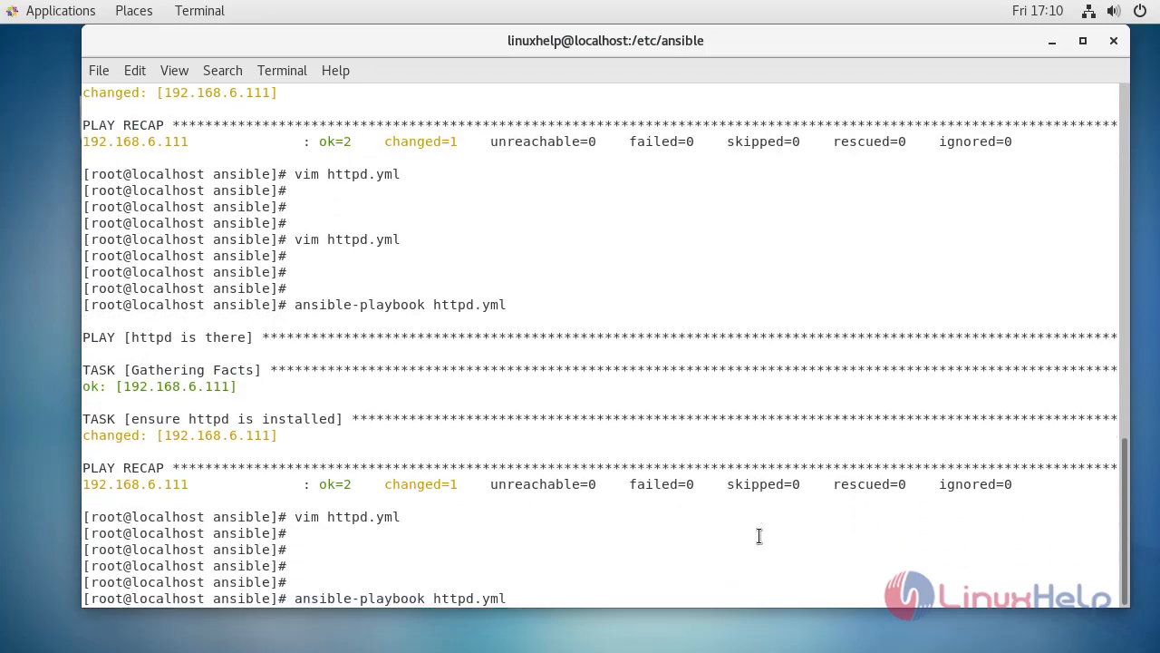
text(ansible-p)
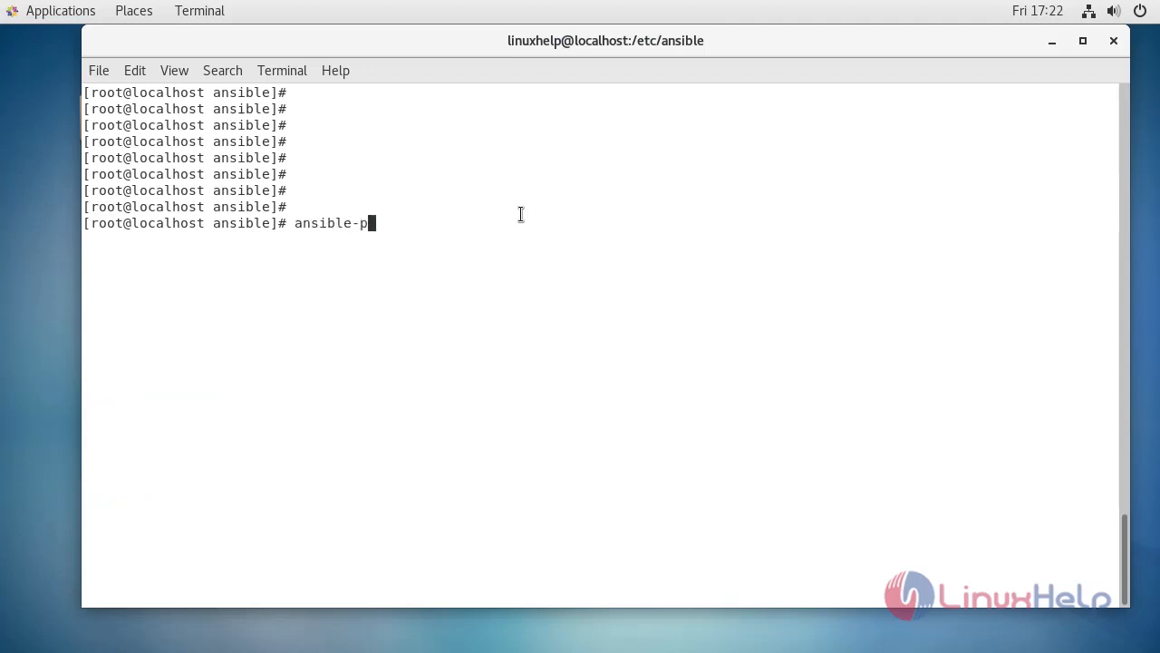
text(laybook httpd.yml)
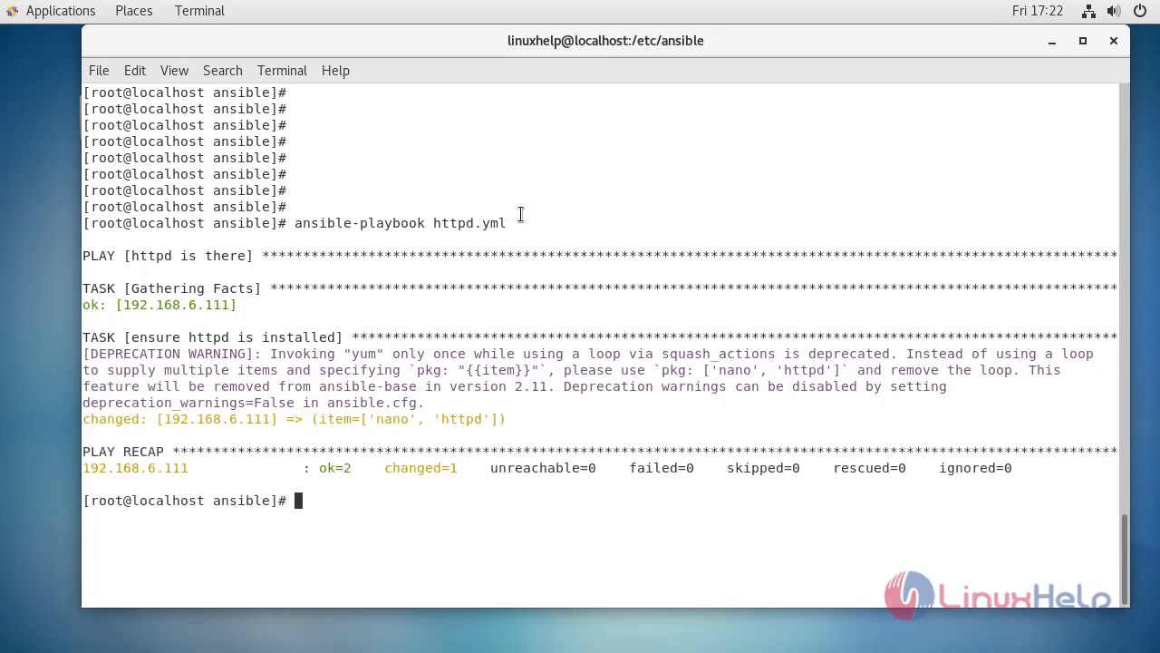
mouse_move(517, 207)
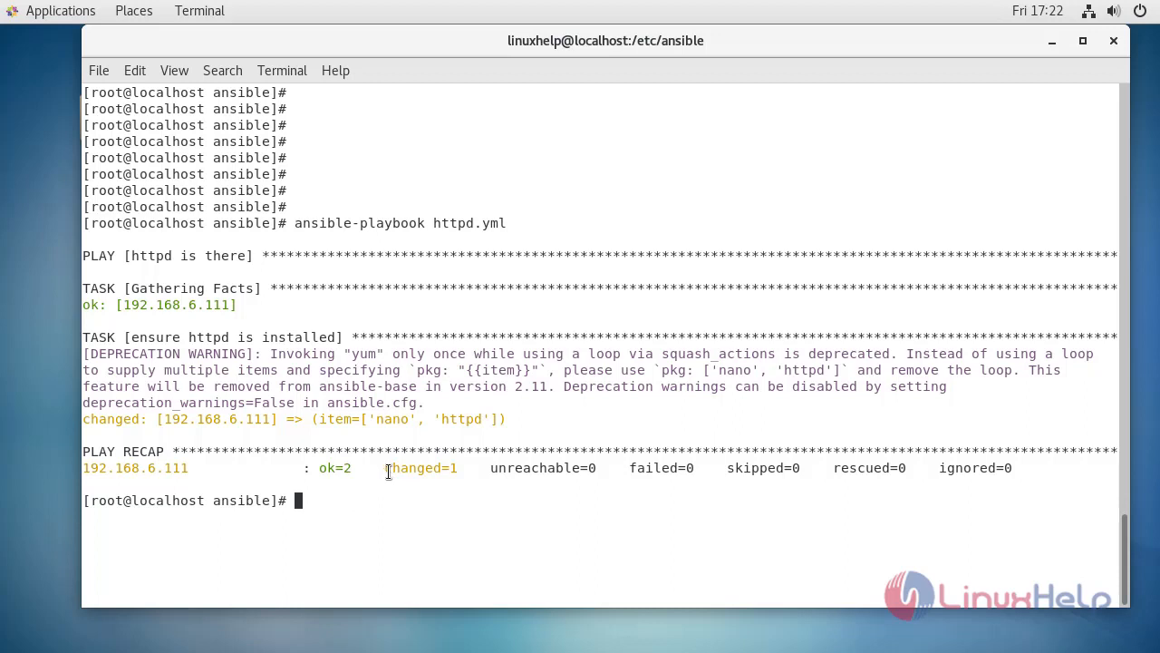
double_click(414, 468)
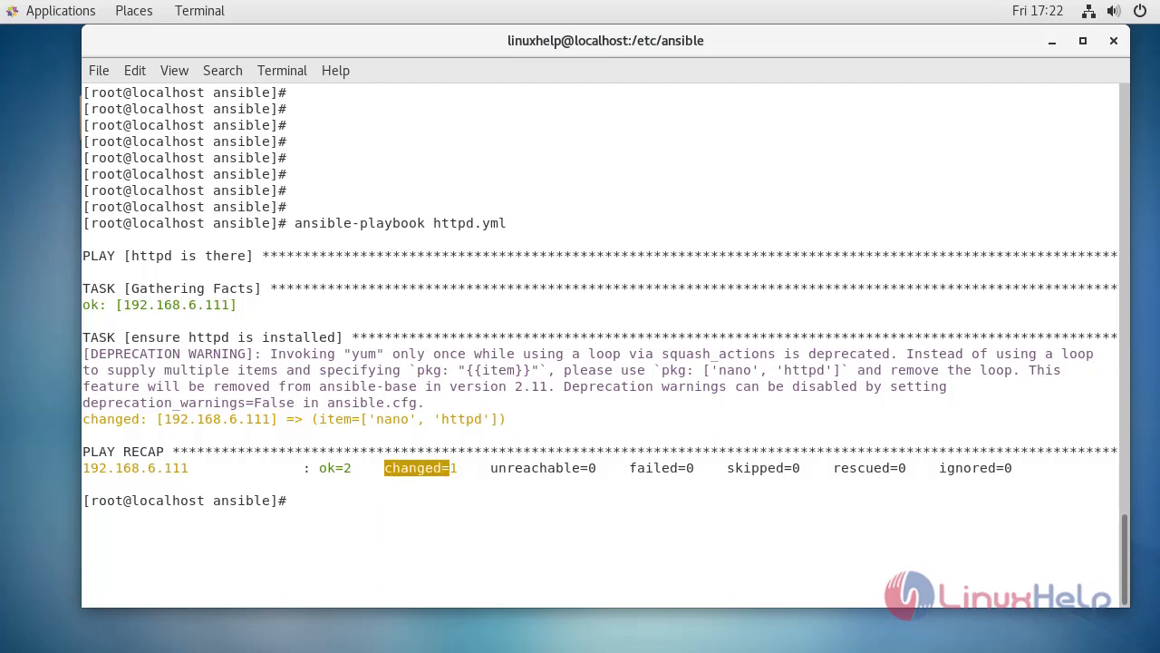
mouse_move(406, 549)
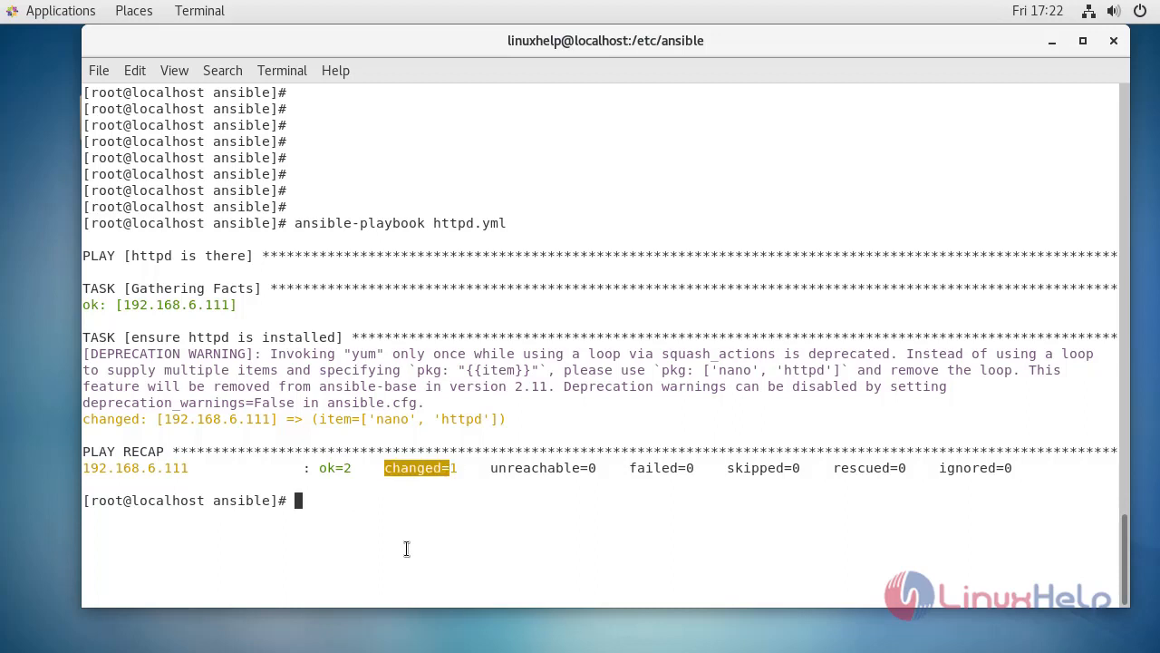